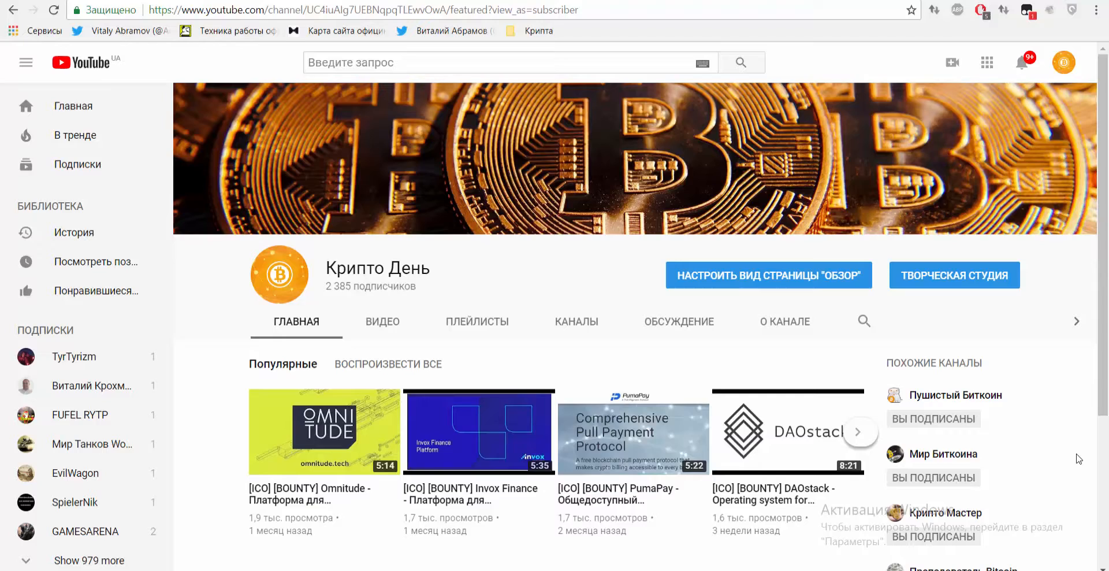
pyautogui.moveTo(1081, 451)
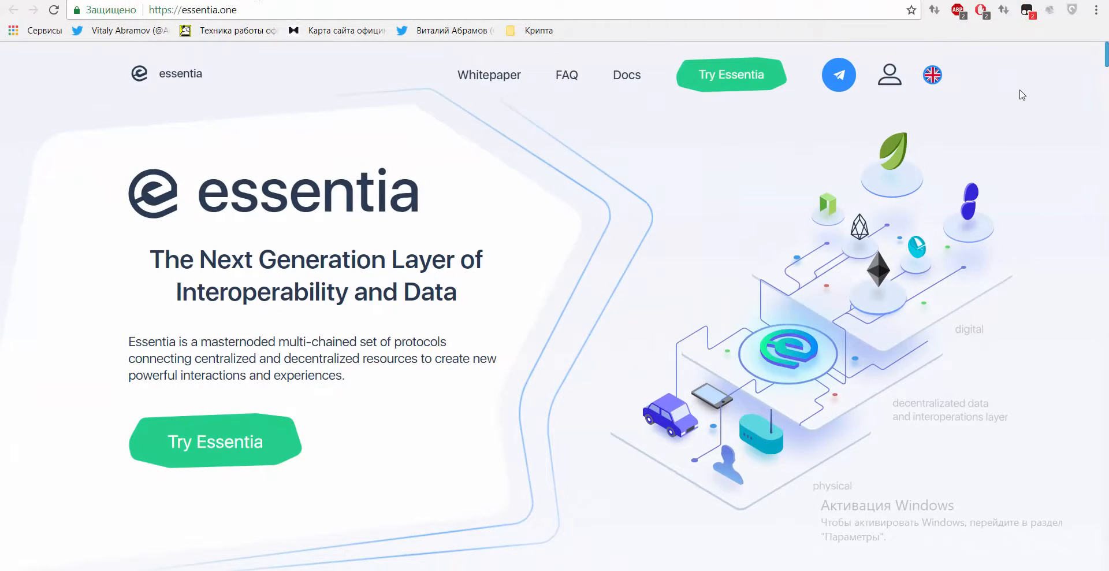
pyautogui.moveTo(1083, 79)
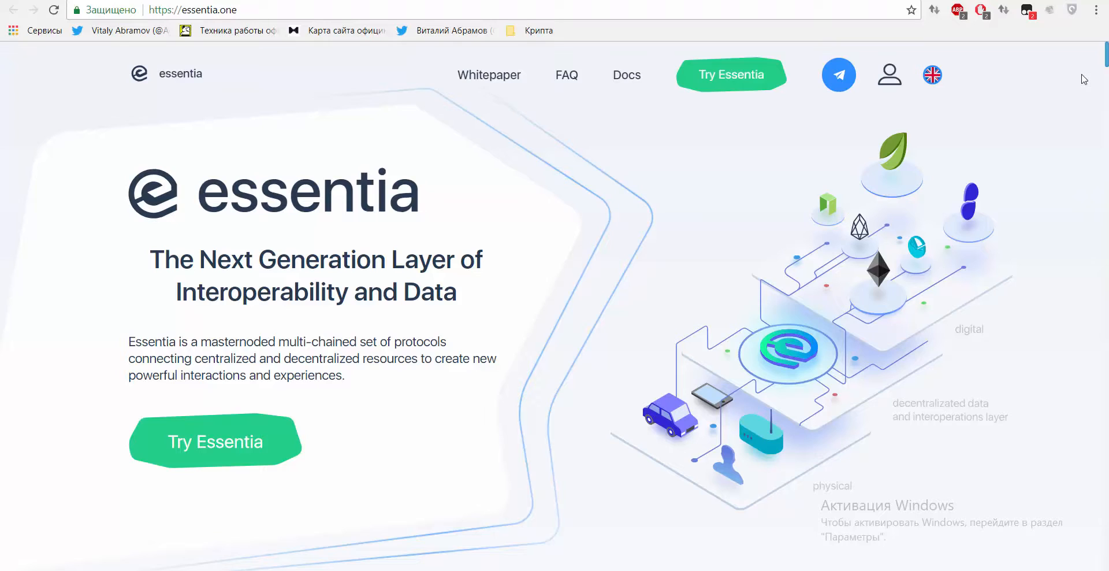
# Scroll past 'Projects already integrated with Essentia' down to 'The Problem' section ending 'Welcome, to Essentia.'
pyautogui.scroll(-3)
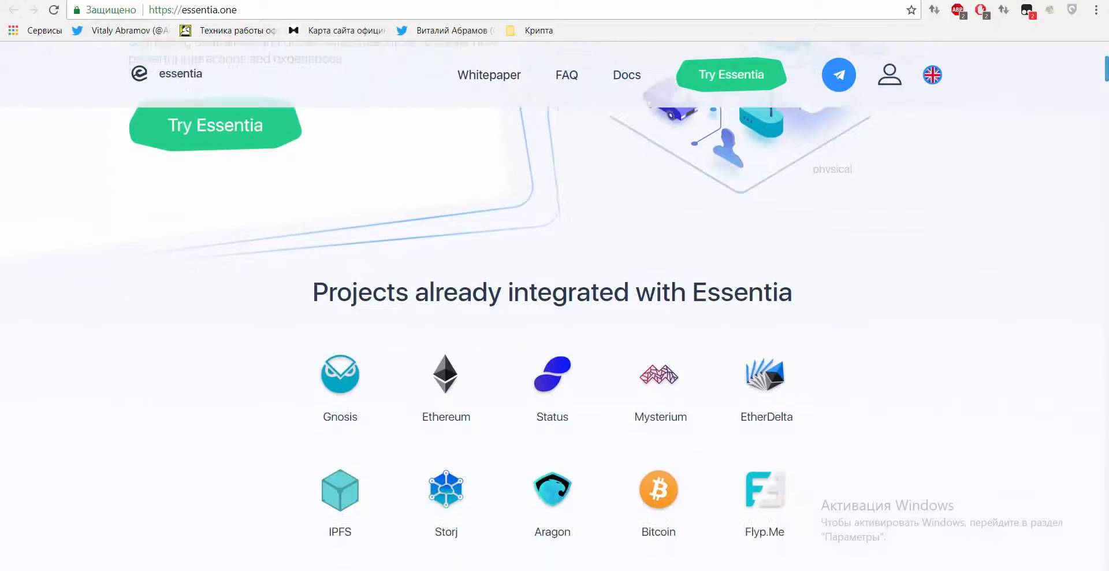
pyautogui.scroll(-3)
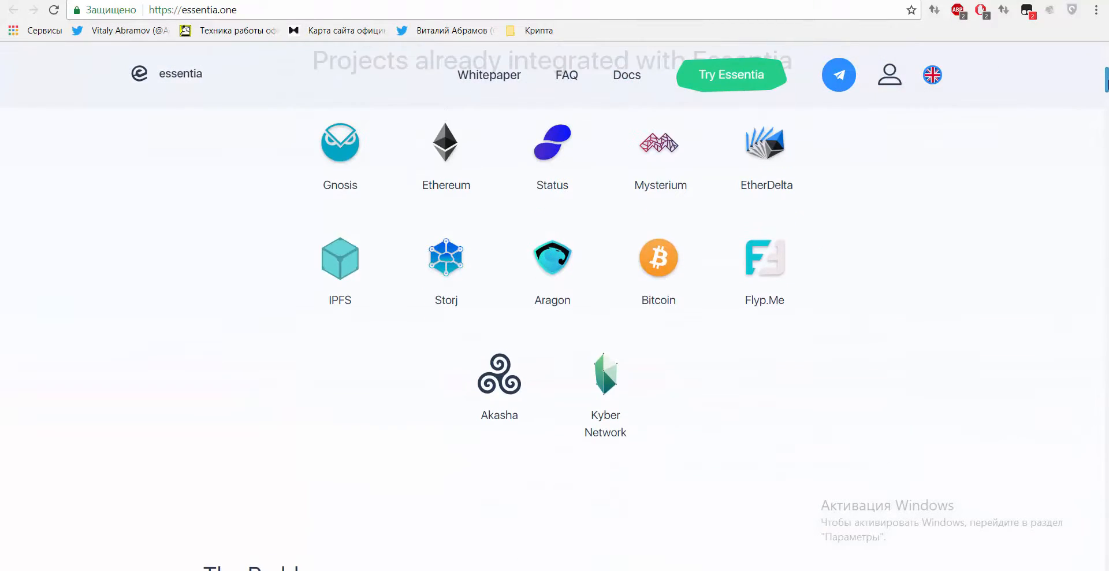
pyautogui.scroll(-3)
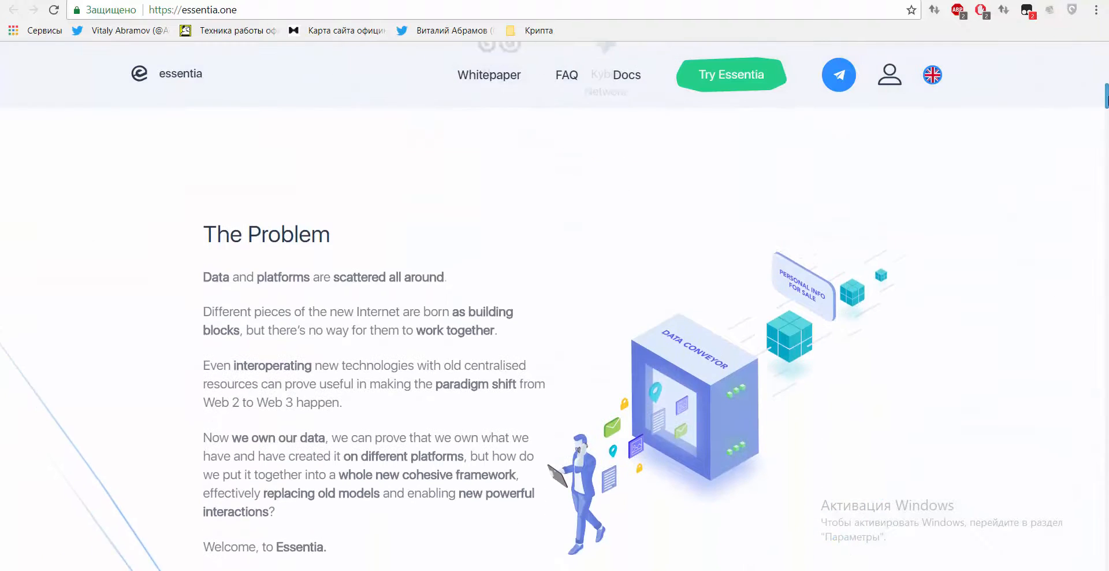
pyautogui.scroll(-3)
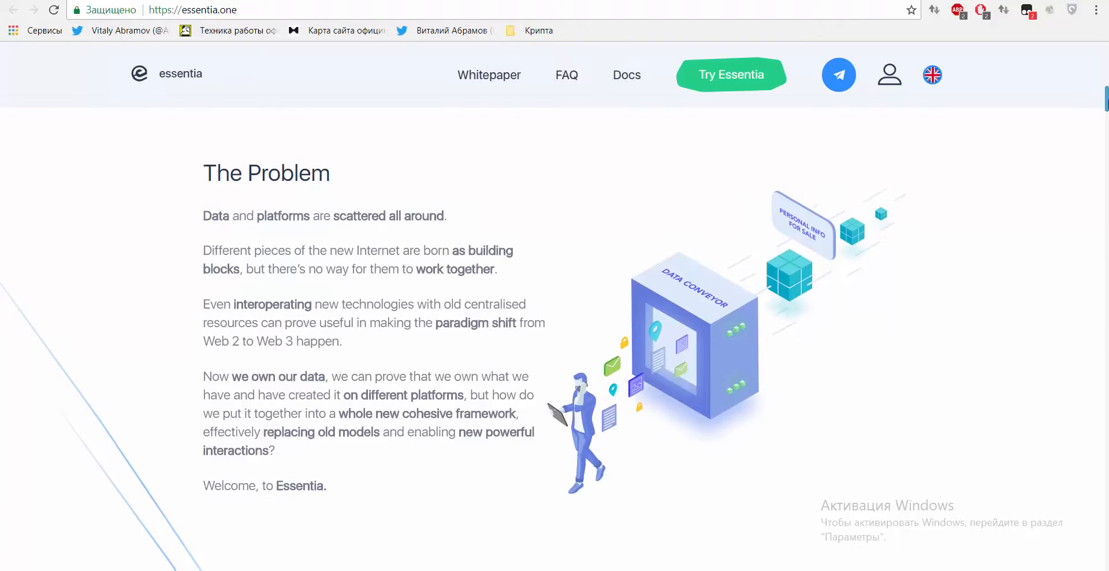
# Scroll down to 'The Solution' section on Essences and Synergies, ending 'A seed is all you need.'
pyautogui.scroll(-3)
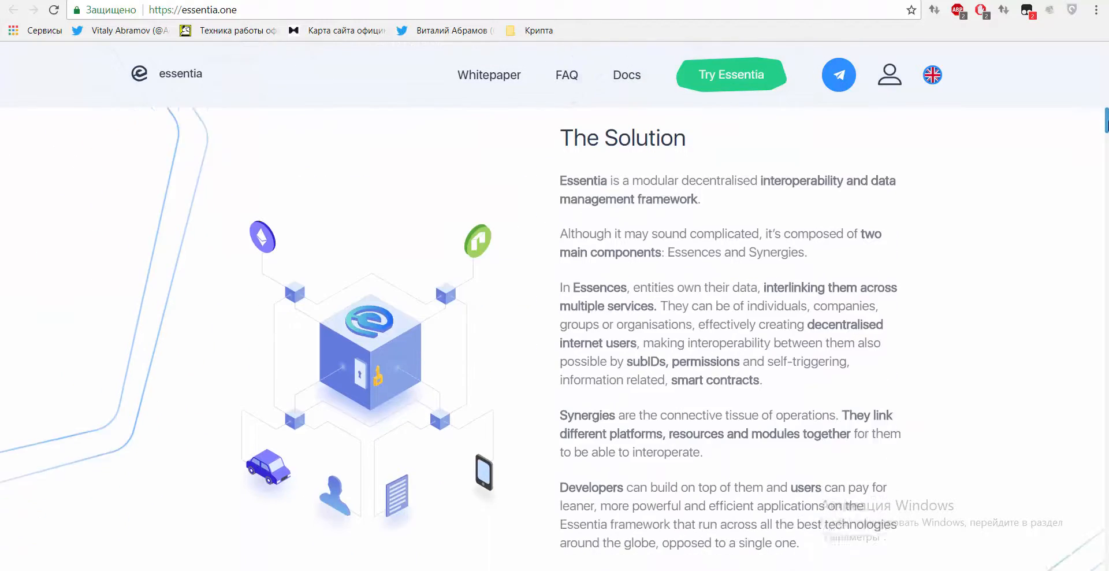
pyautogui.scroll(-3)
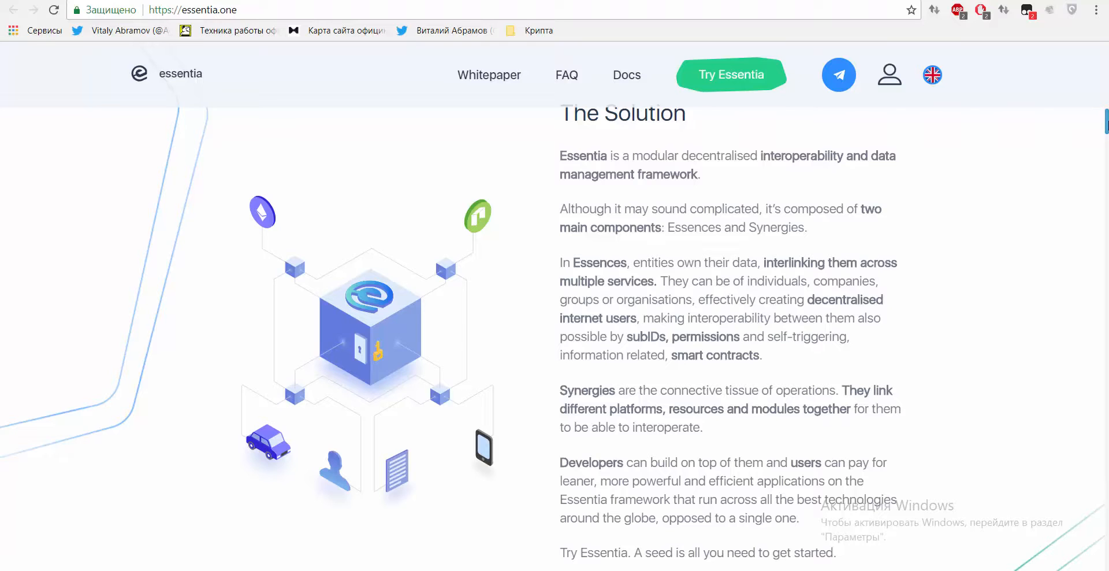
# Scroll through Features, Use Cases and Platforms down to Masternodes with 15% rewards and 100,000-token lock
pyautogui.scroll(-3)
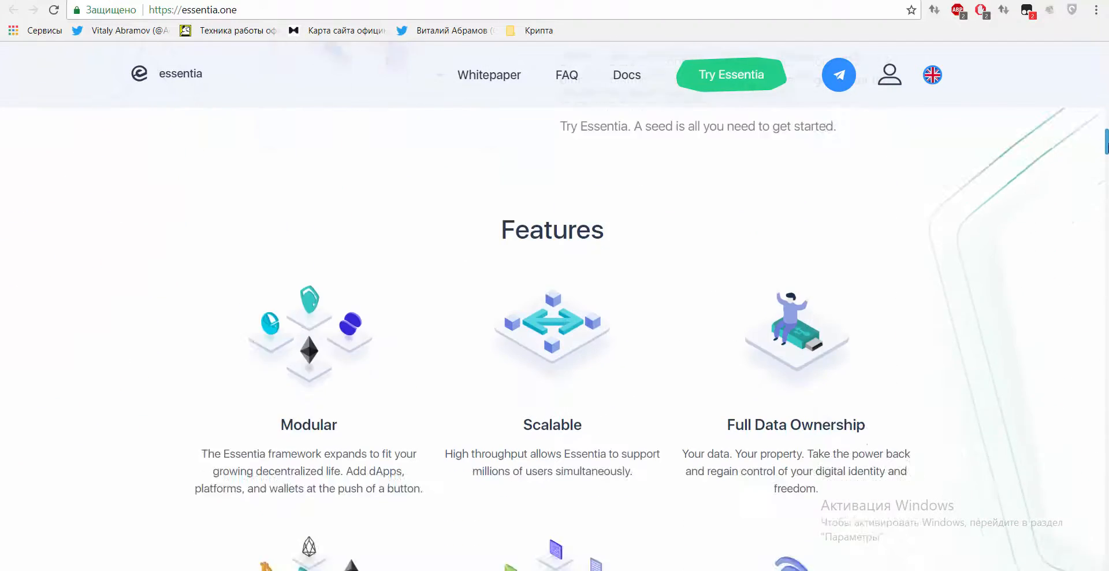
pyautogui.scroll(-3)
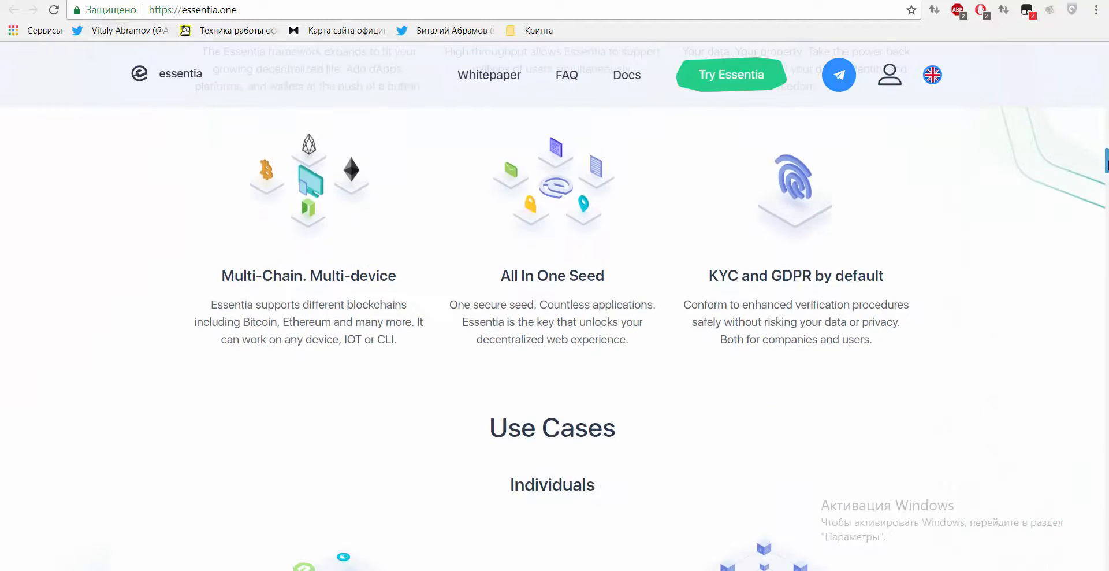
pyautogui.scroll(-3)
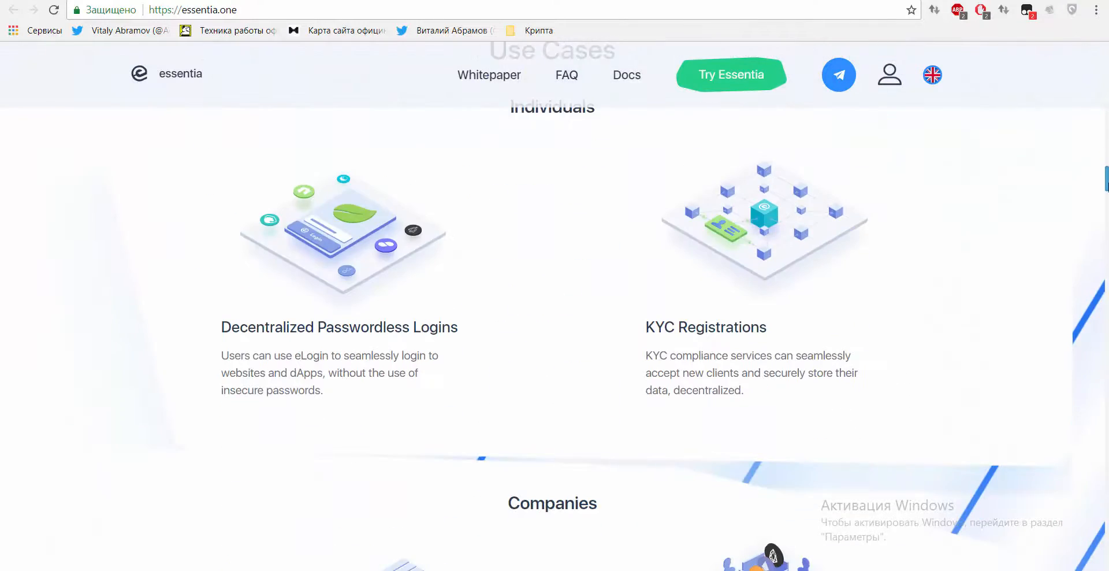
pyautogui.scroll(-3)
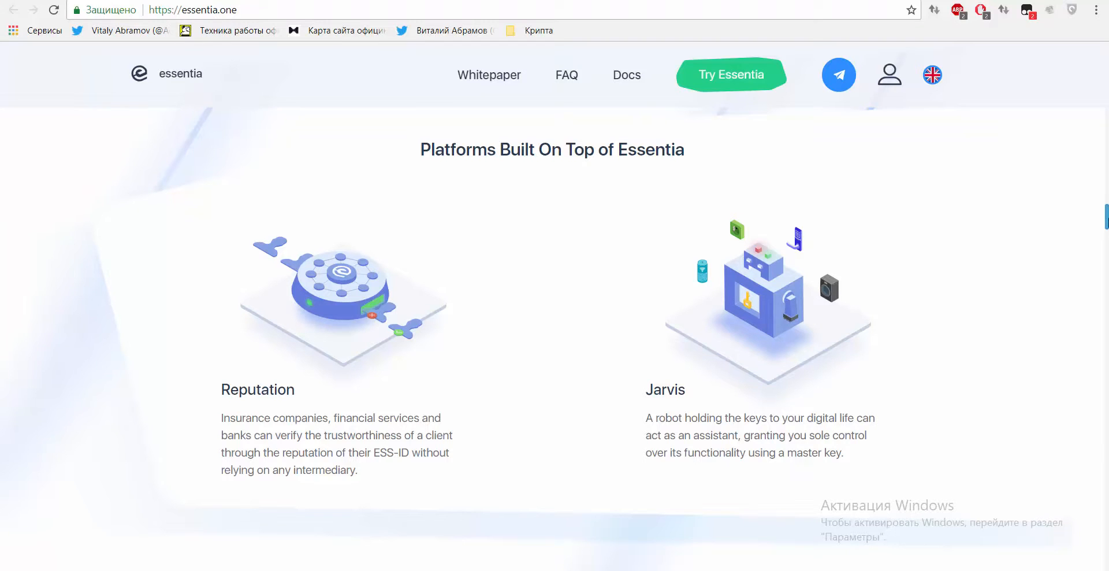
pyautogui.scroll(-3)
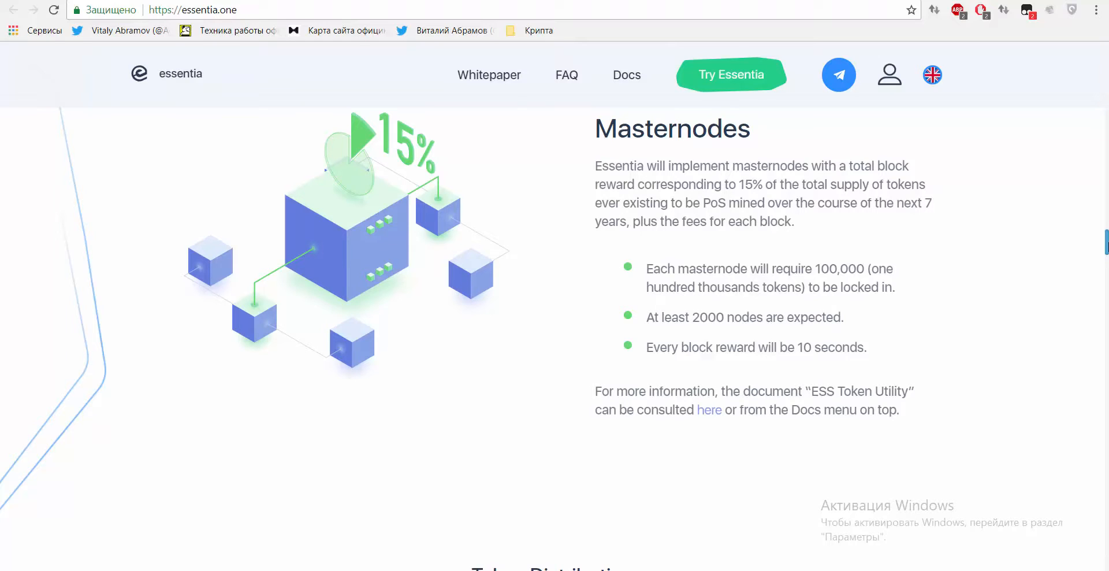
# Scroll past Token Distribution and the Roadmap milestones down to the 'Every life is unique' banner
pyautogui.scroll(3)
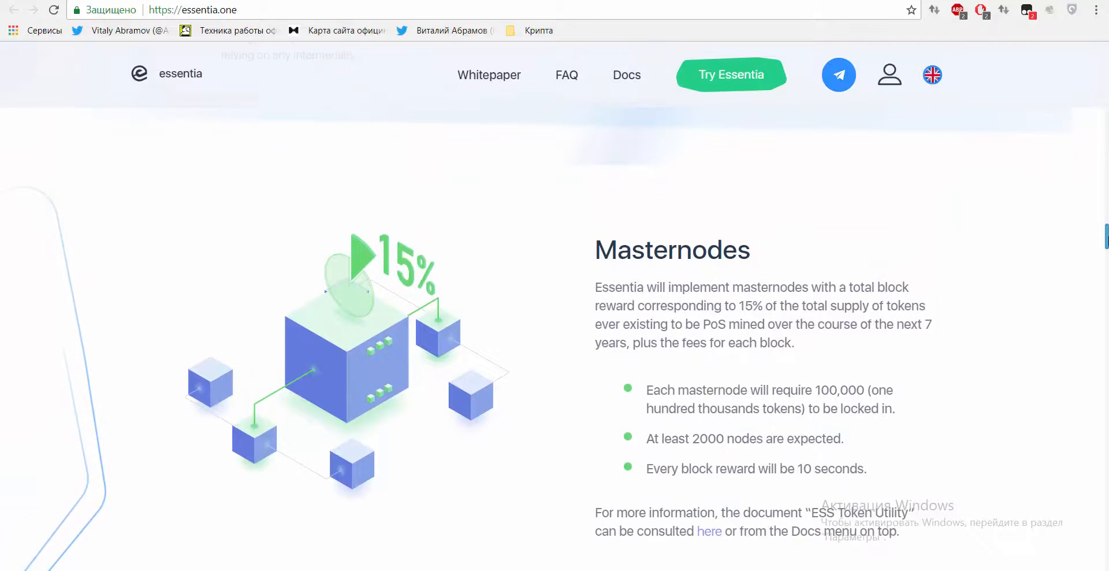
pyautogui.scroll(-3)
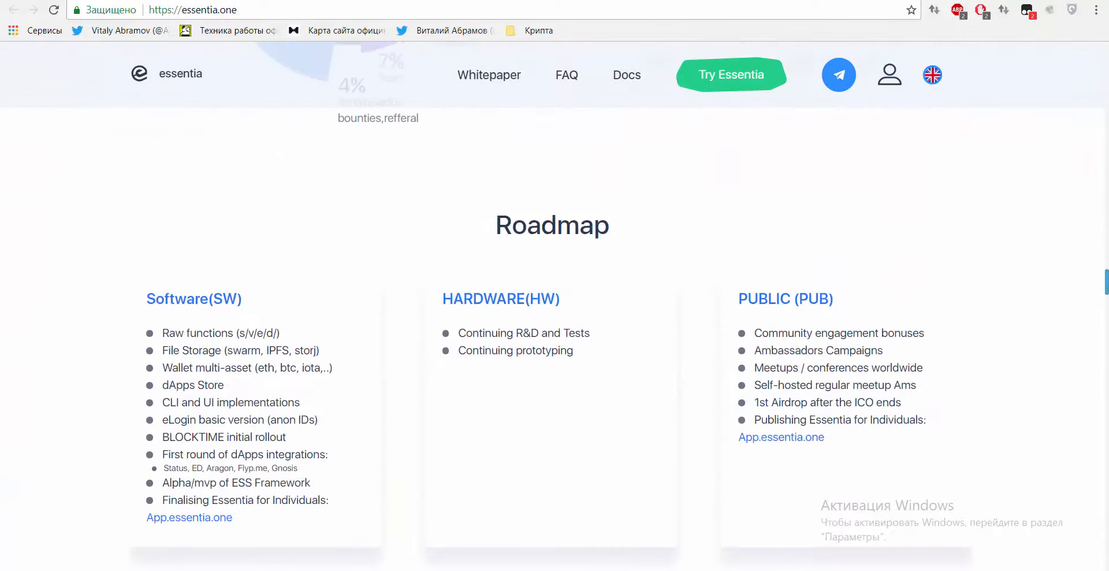
pyautogui.scroll(-3)
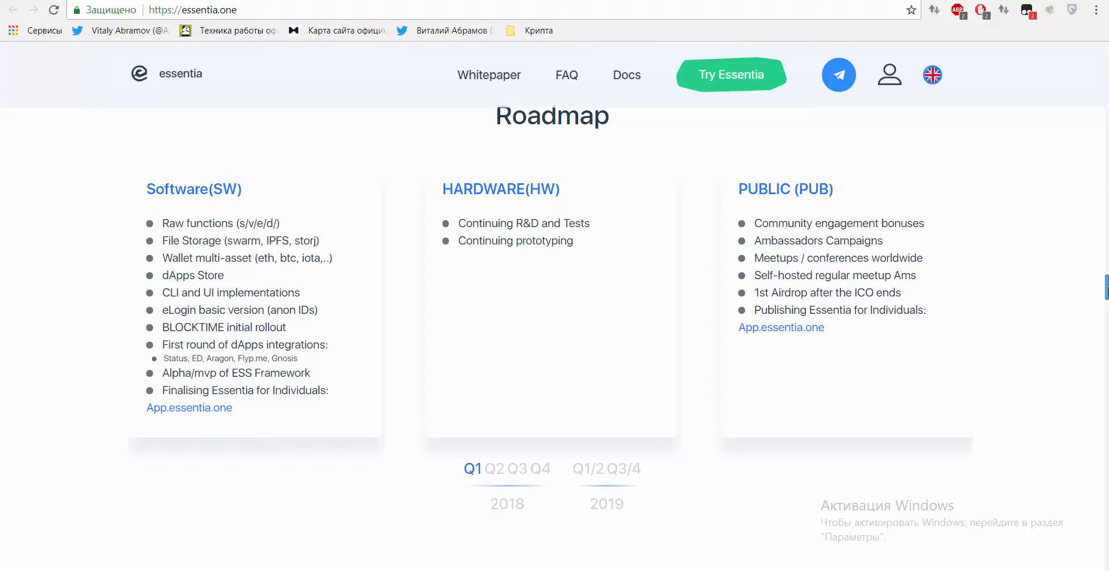
pyautogui.scroll(-3)
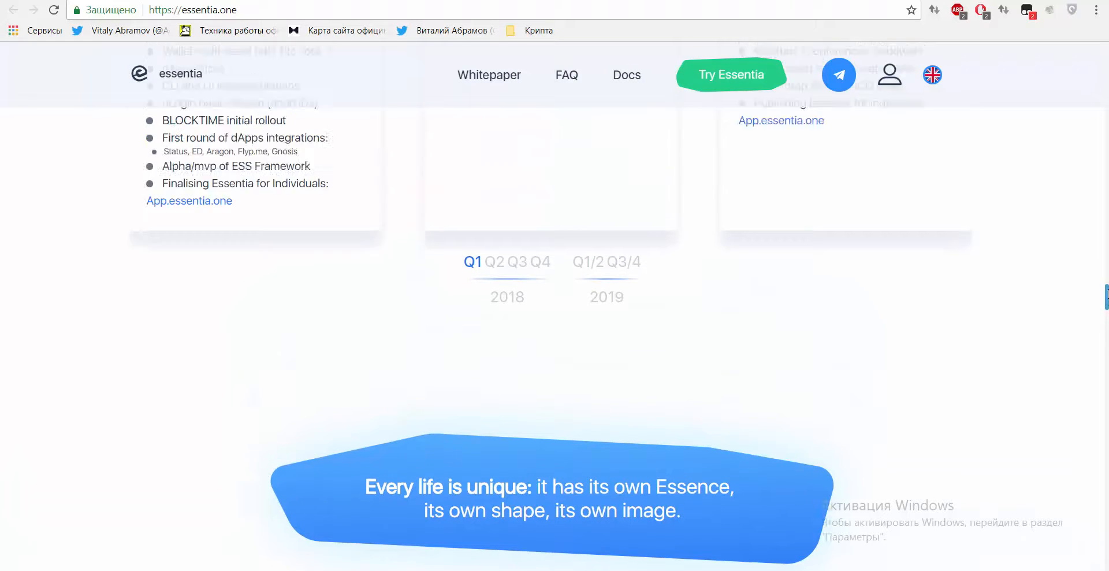
# Scroll back to the Features grid: Modular, Scalable, Full Data Ownership, Multi-Chain, All In One Seed, KYC/GDPR
pyautogui.scroll(-3)
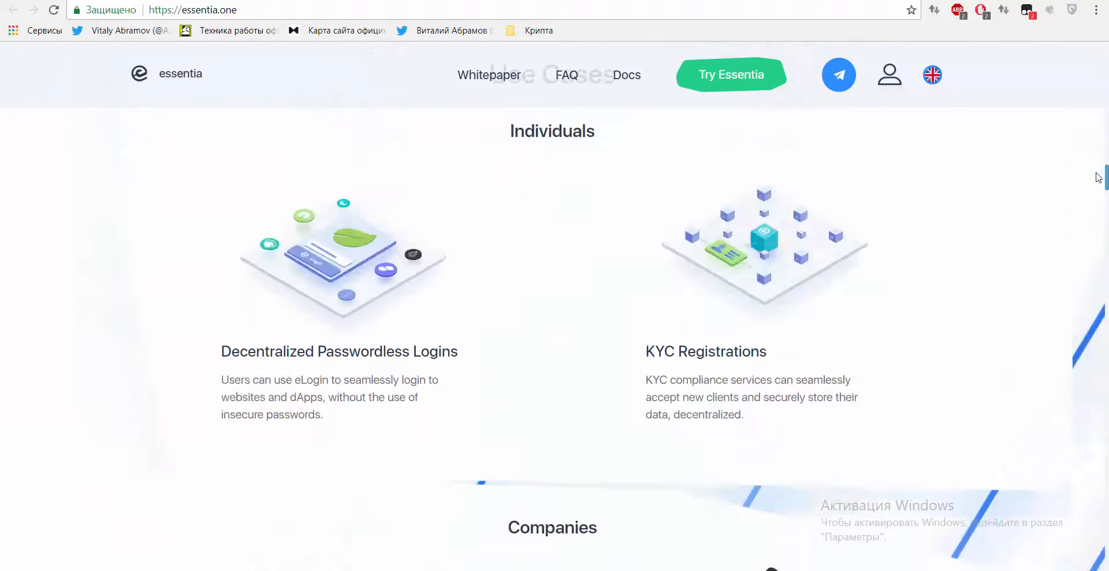
pyautogui.scroll(-3)
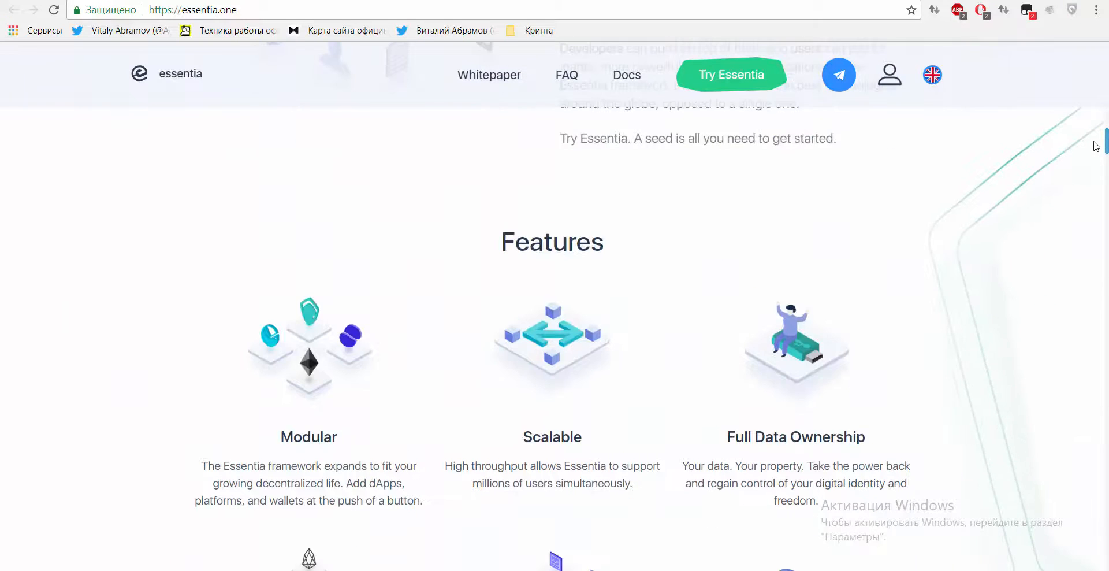
pyautogui.scroll(-3)
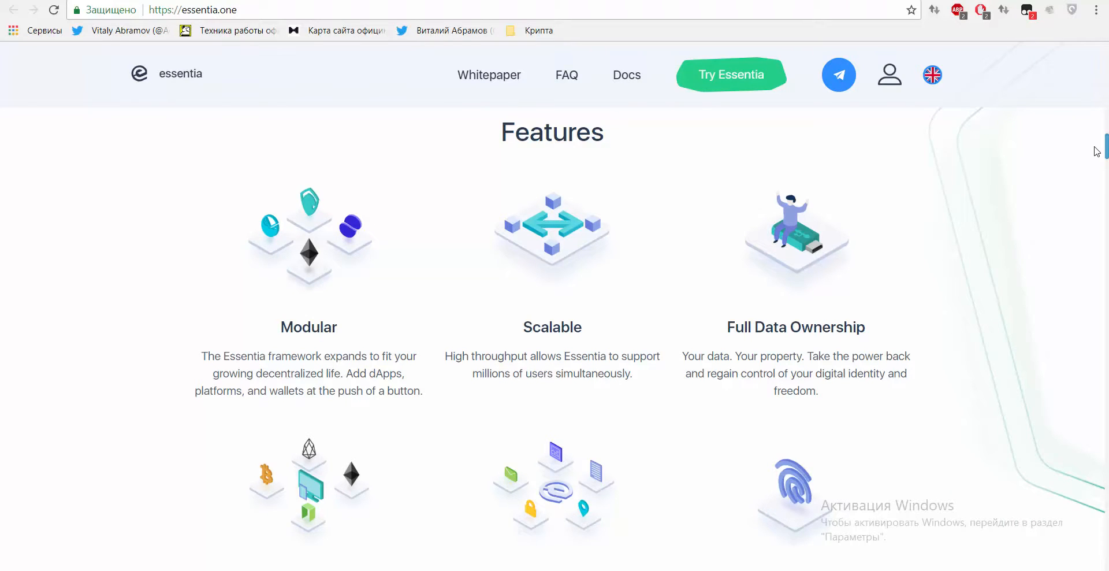
pyautogui.scroll(-3)
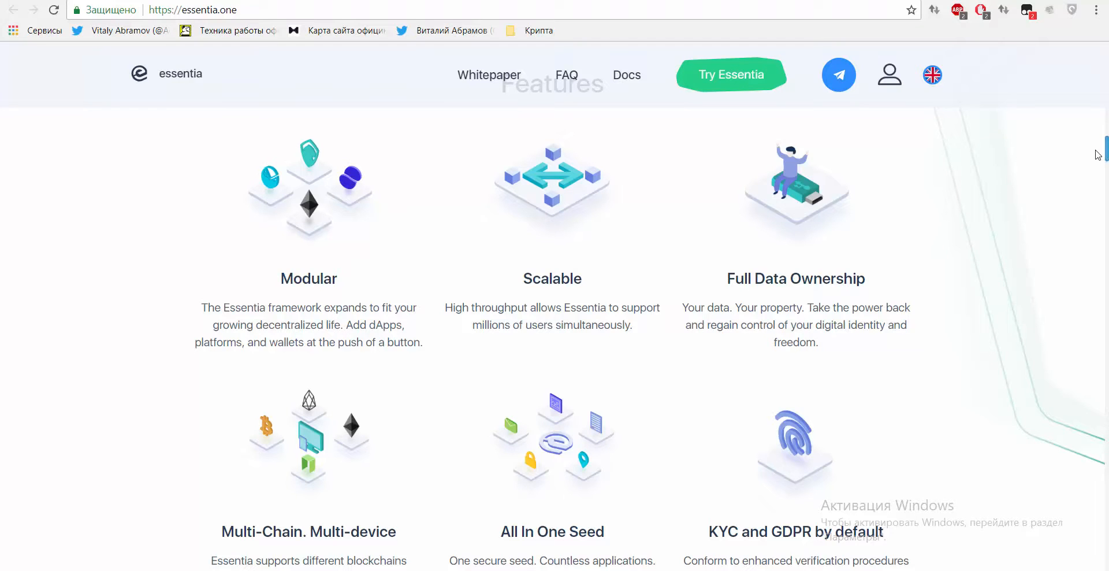
# Scroll past the features grid to Use Cases for Individuals: Passwordless Logins and KYC Registrations
pyautogui.scroll(-3)
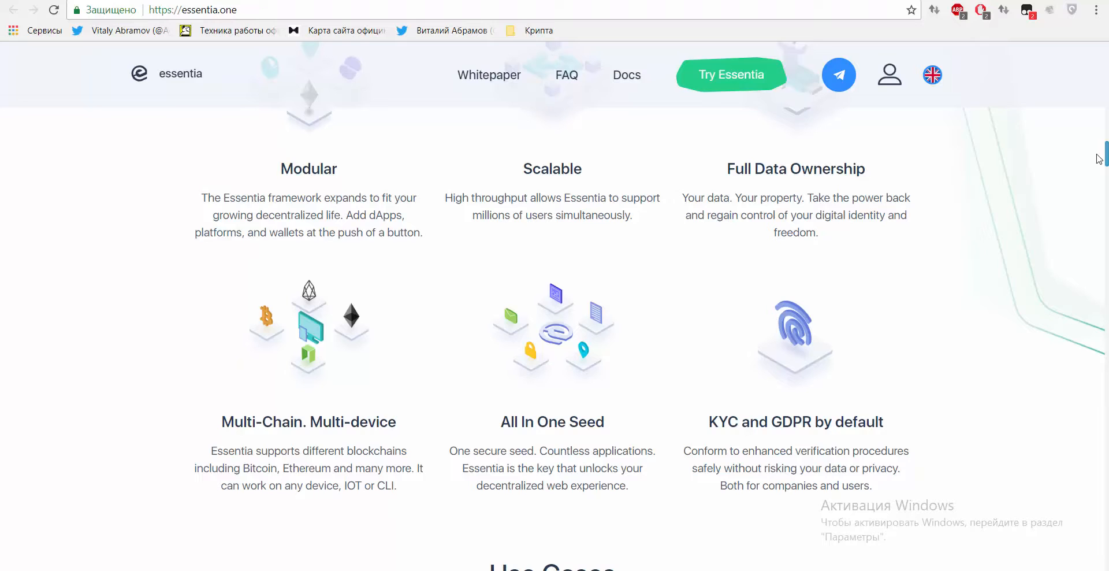
pyautogui.scroll(-3)
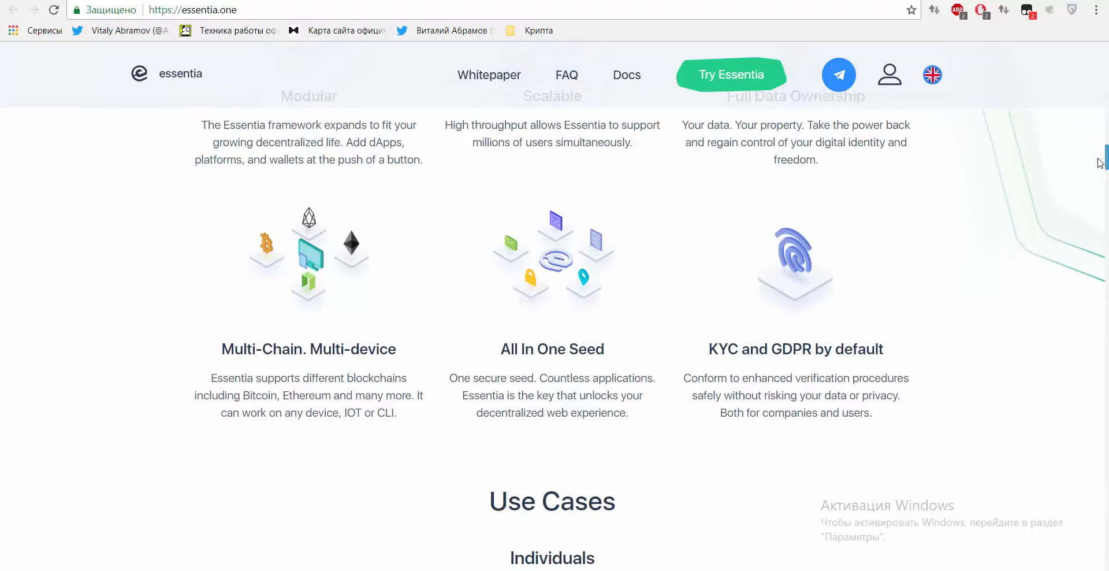
pyautogui.scroll(-3)
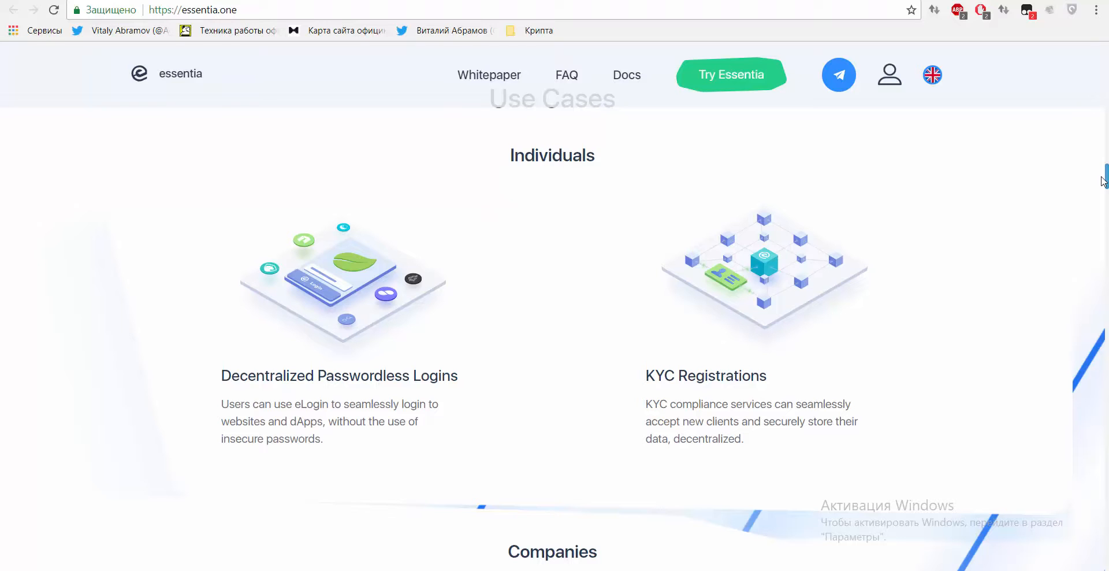
# Scroll through the Companies use cases, Platforms Built On Top of Essentia and Masternodes sections
pyautogui.scroll(-3)
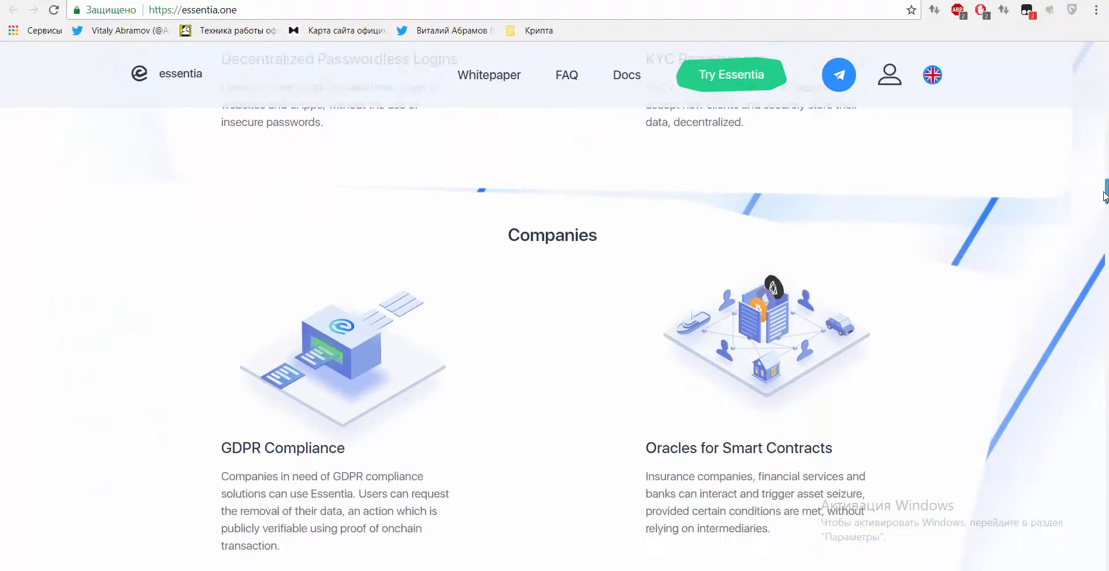
pyautogui.scroll(-3)
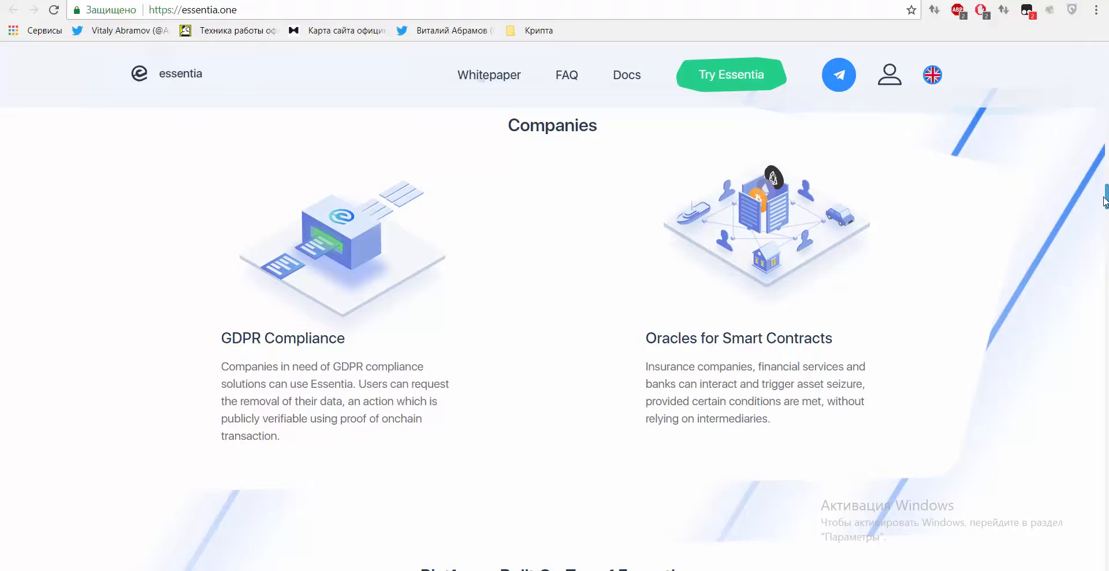
pyautogui.scroll(-3)
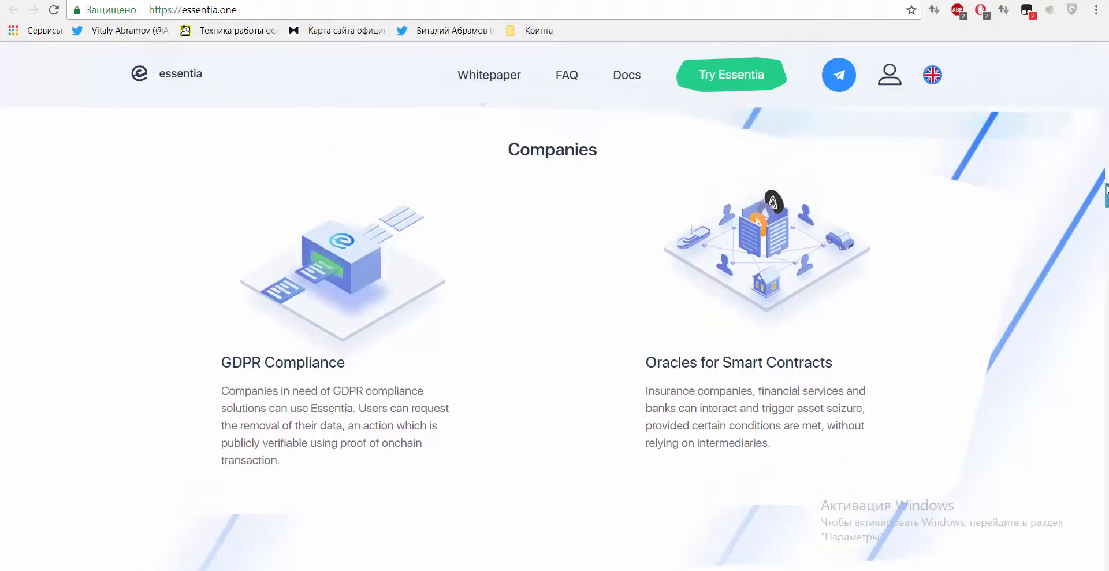
pyautogui.scroll(-3)
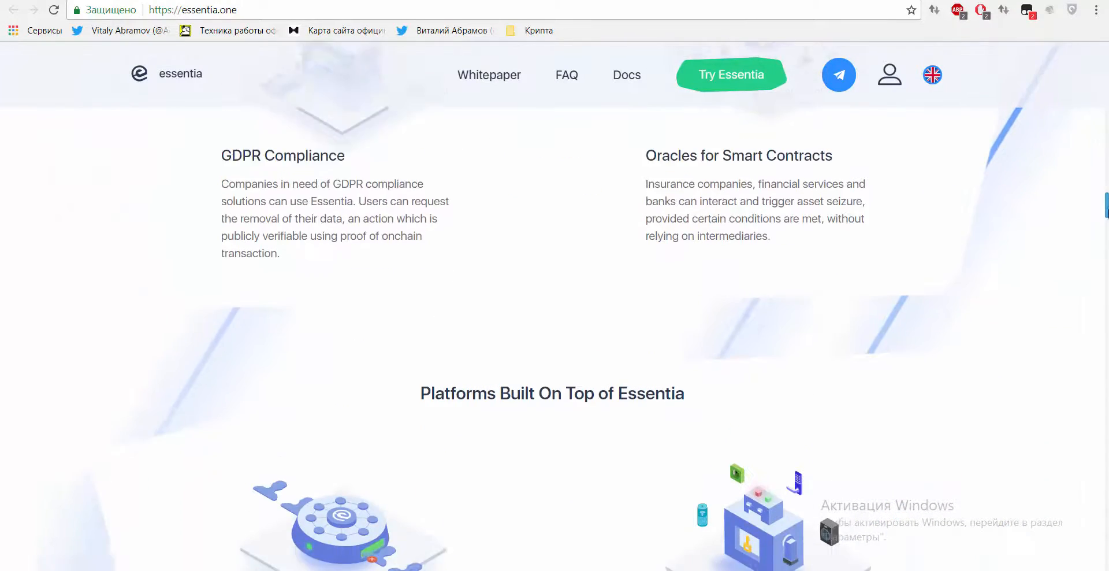
pyautogui.scroll(-3)
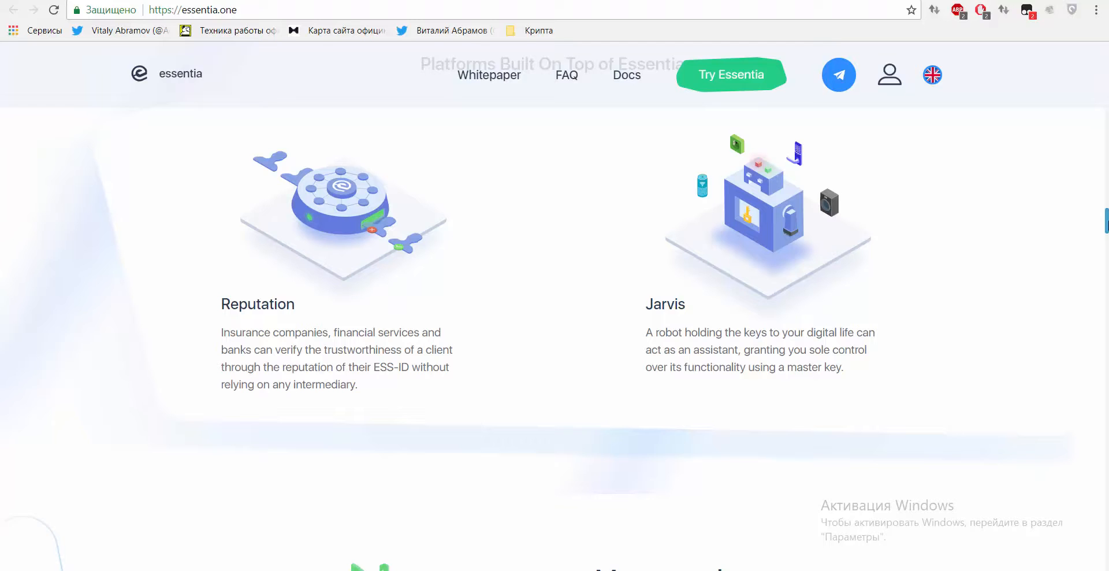
# Scroll on through the Roadmap, Tech and Design, Business and Social teams and Advisors to reach Careers
pyautogui.scroll(-3)
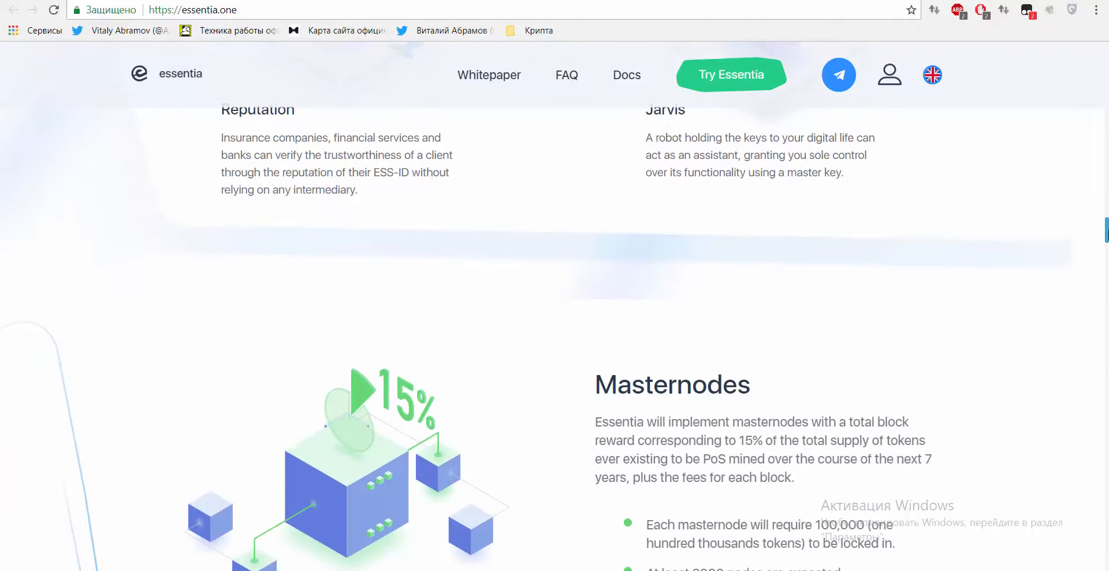
pyautogui.scroll(-3)
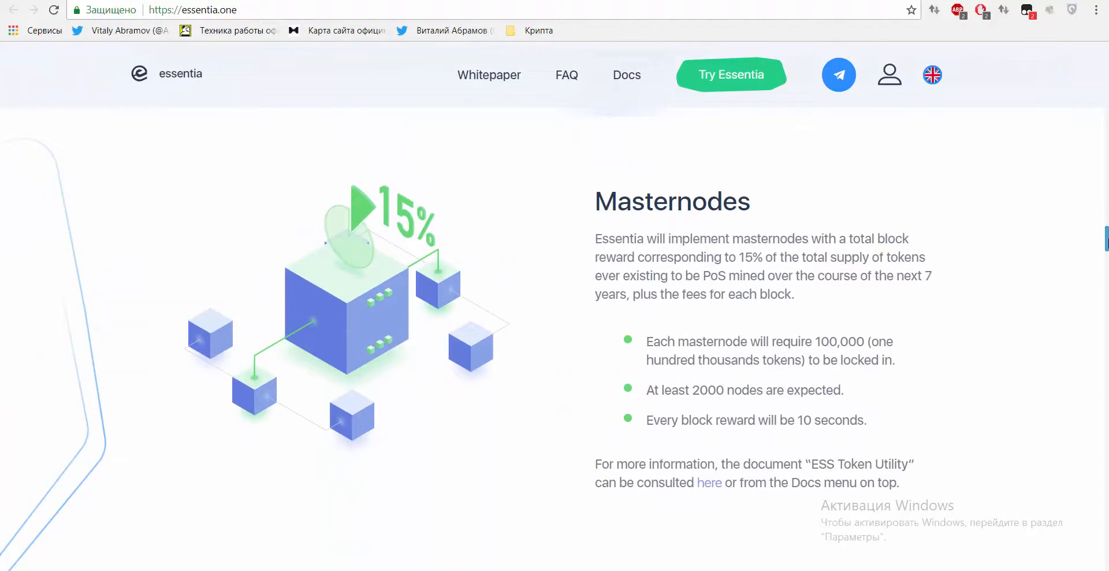
pyautogui.scroll(-3)
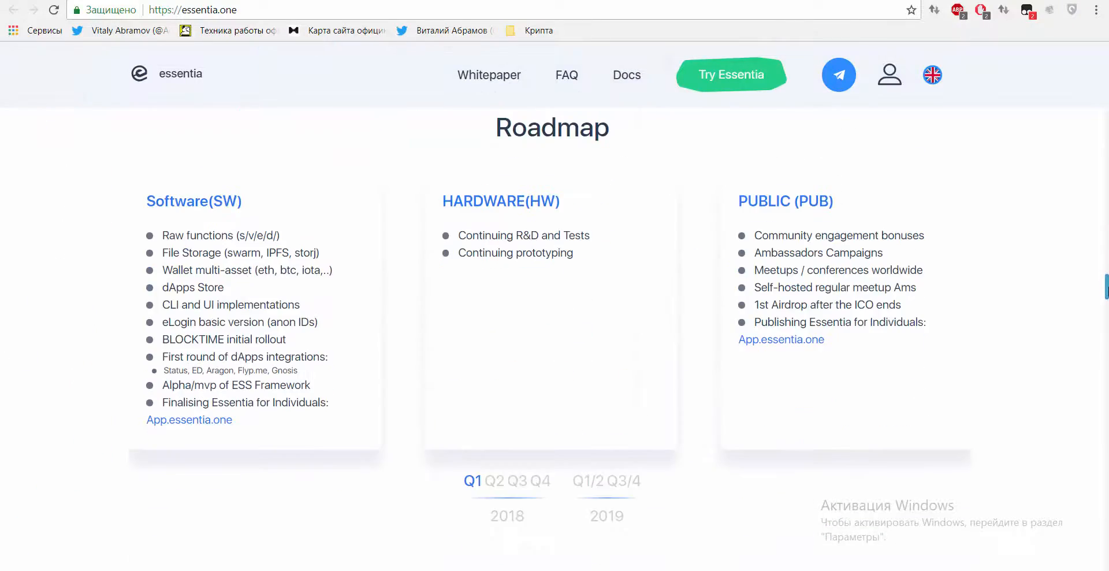
pyautogui.scroll(-3)
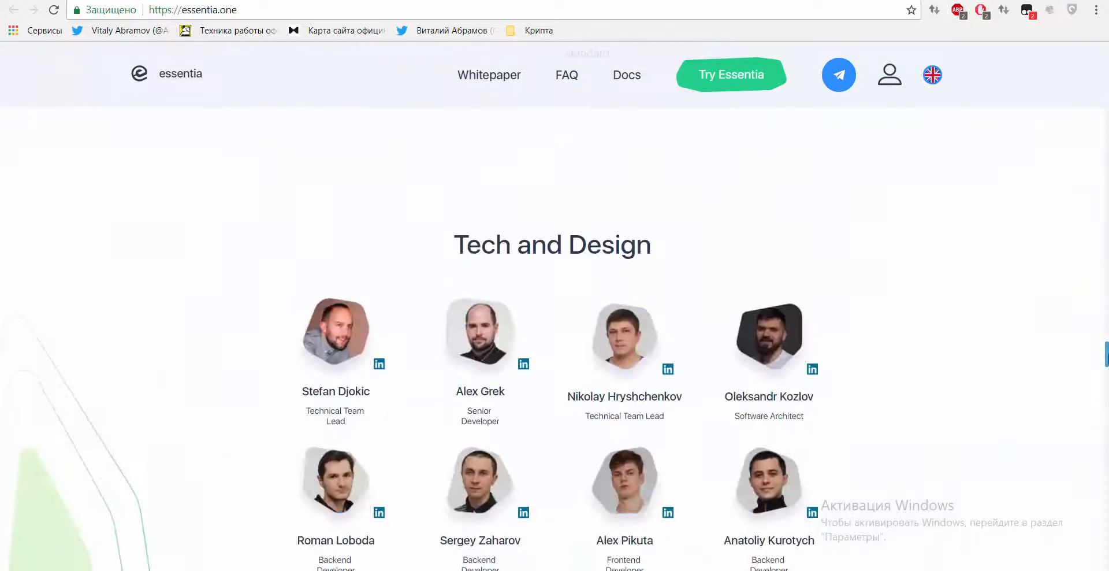
pyautogui.scroll(-3)
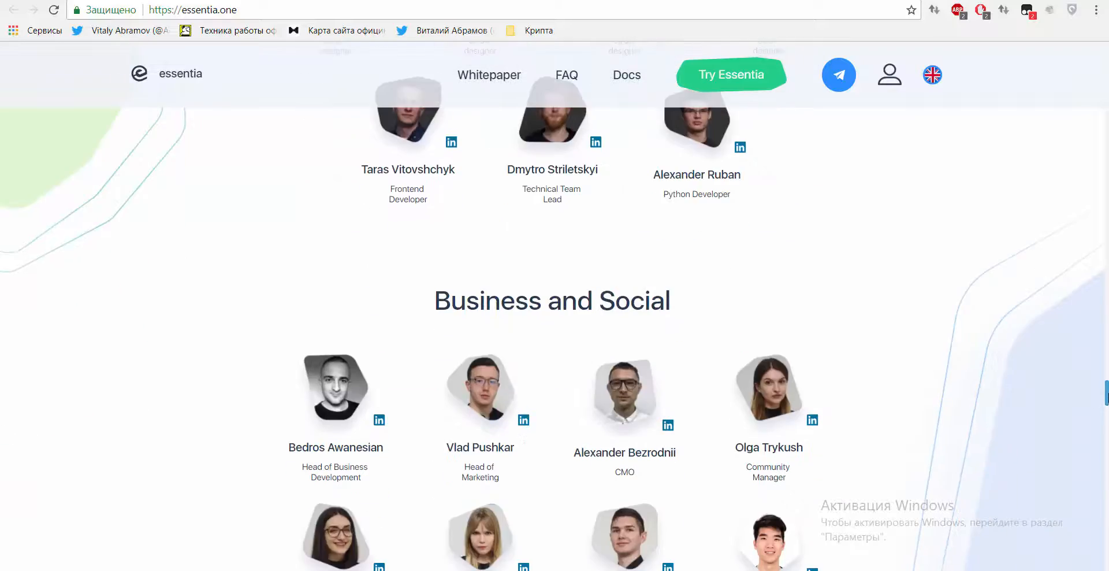
pyautogui.scroll(-3)
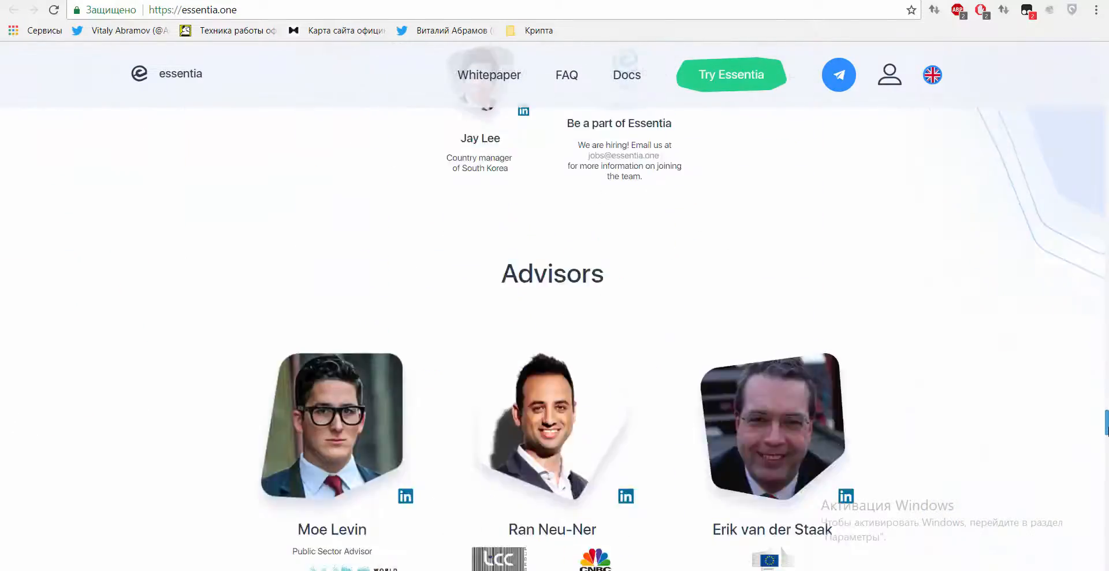
pyautogui.scroll(-3)
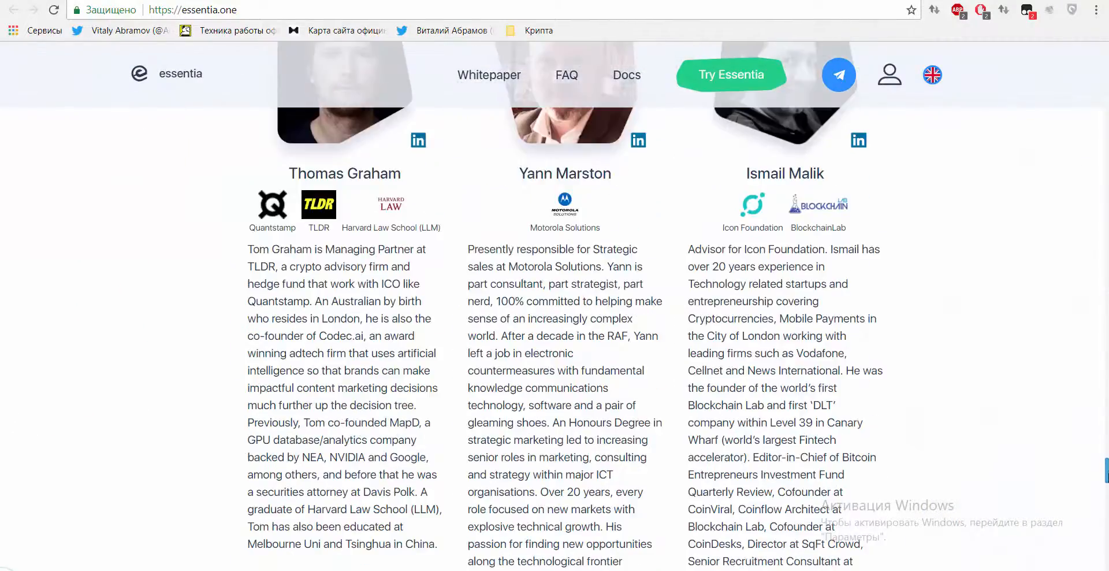
pyautogui.scroll(-3)
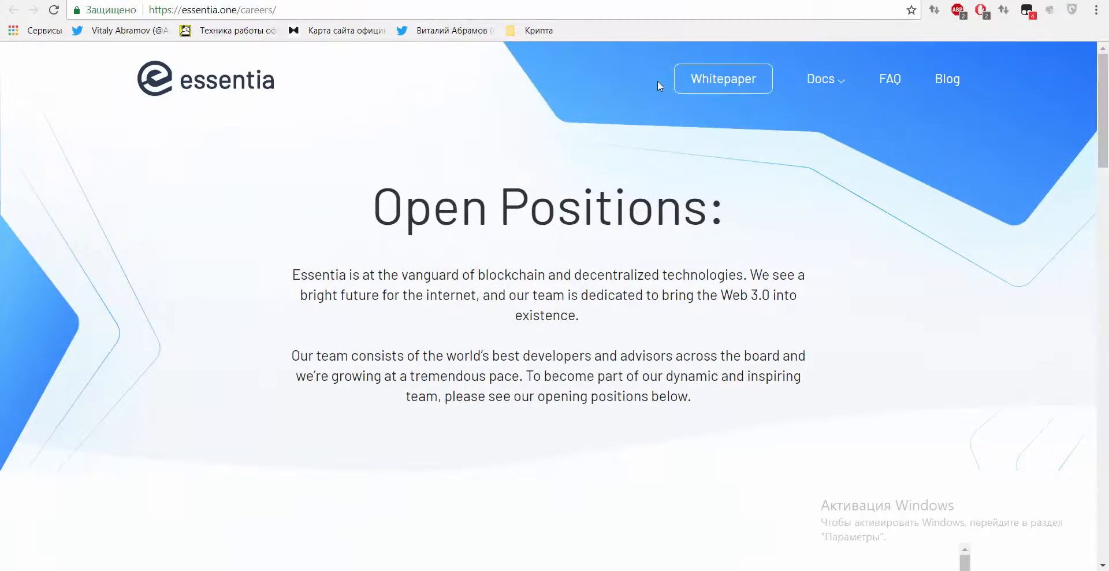
# View the job openings such as Blockchain Developer and Cryptographer, then return to the Open Positions header
pyautogui.scroll(-3)
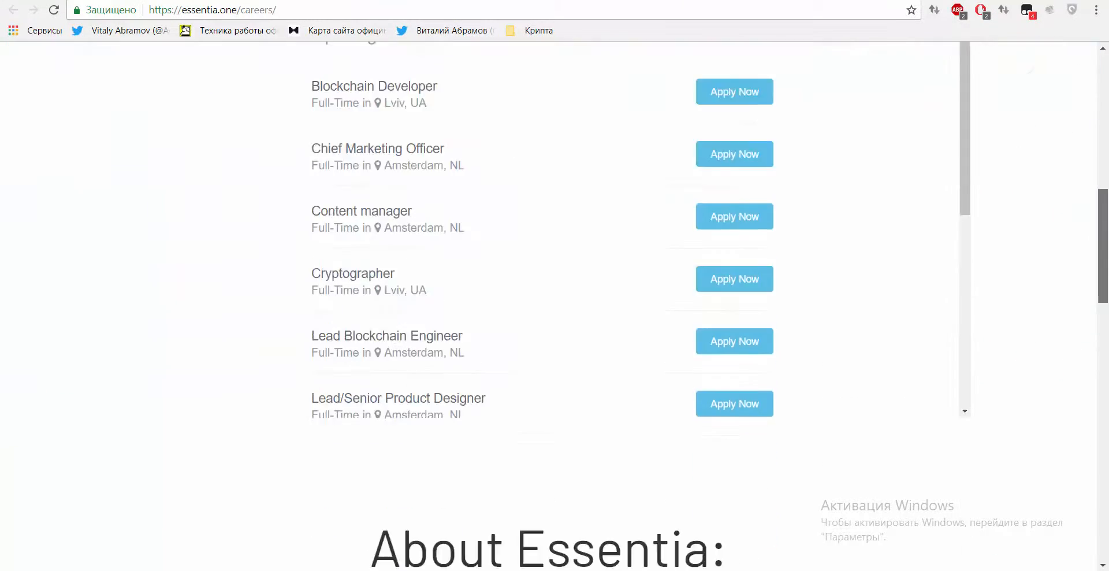
pyautogui.scroll(3)
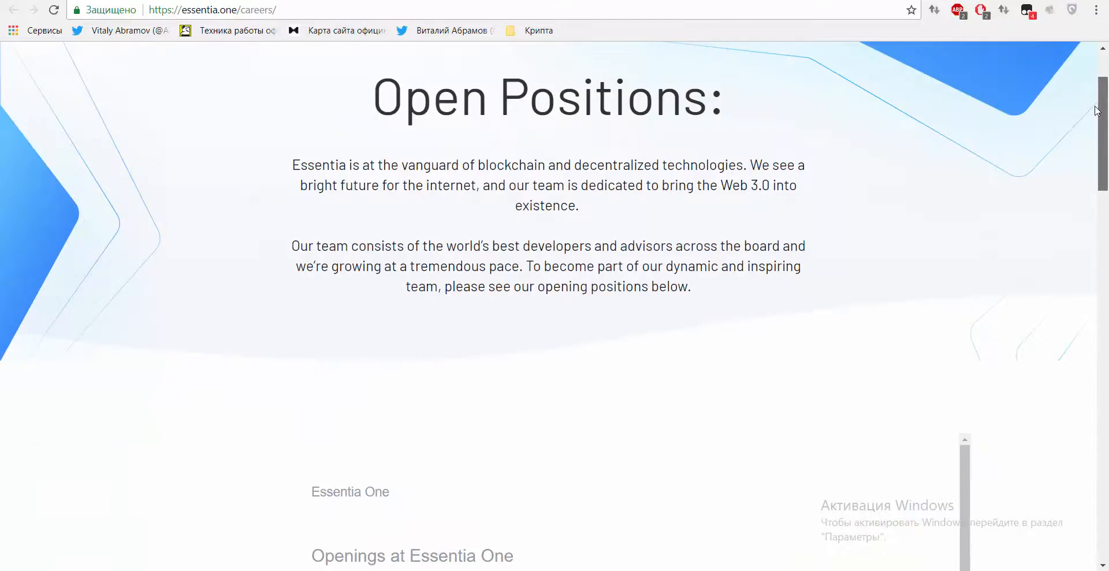
pyautogui.scroll(3)
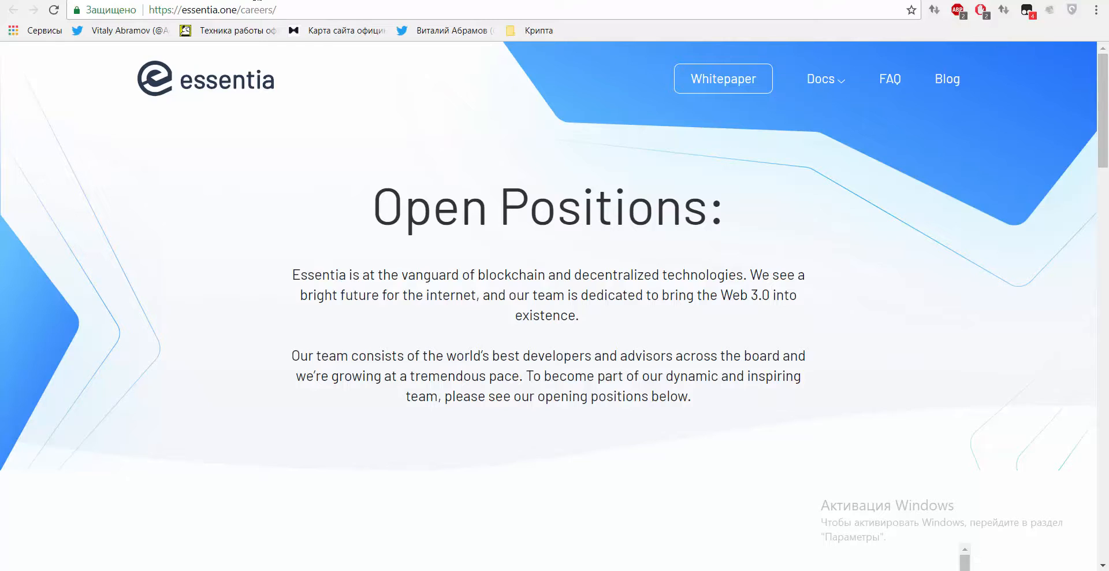
pyautogui.moveTo(381, 85)
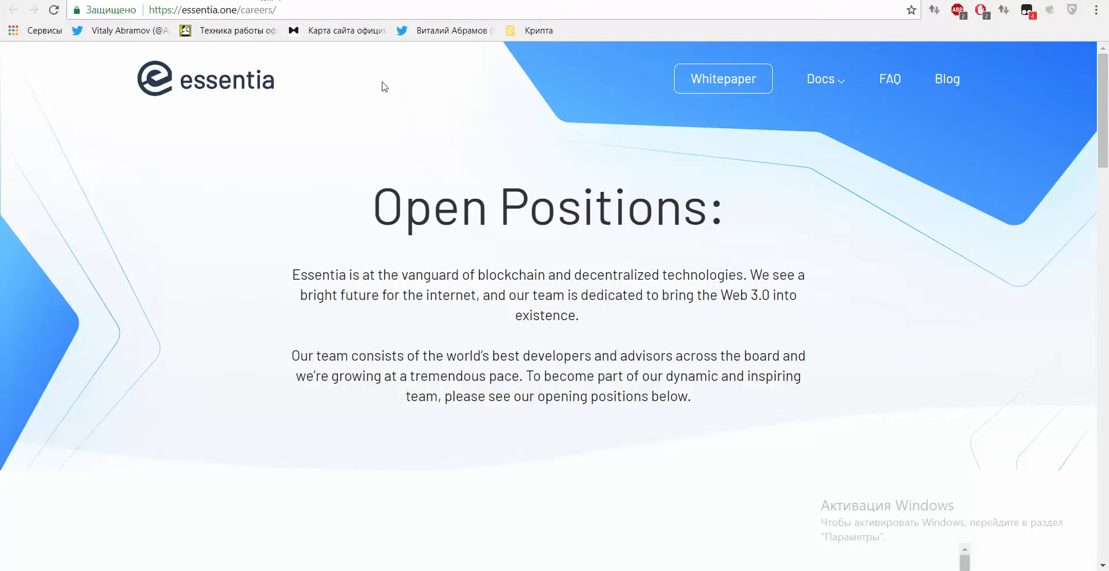
pyautogui.moveTo(818, 206)
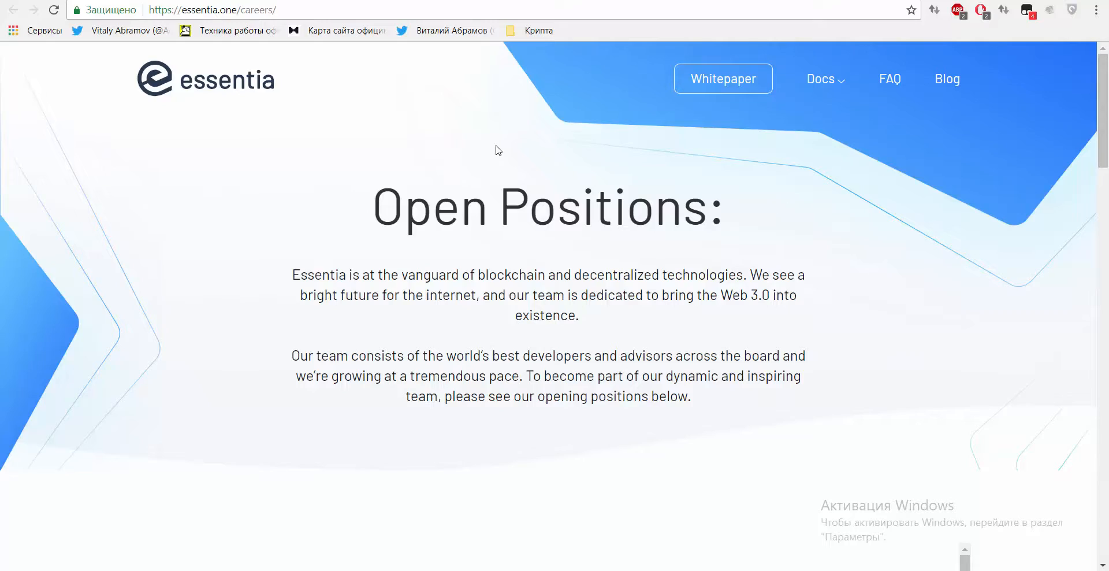
# Read the Token_Utility_draft PDF pages 2–3: paying for services, Generic Exchange, Distributed Governance, Reputation
pyautogui.click(722, 79)
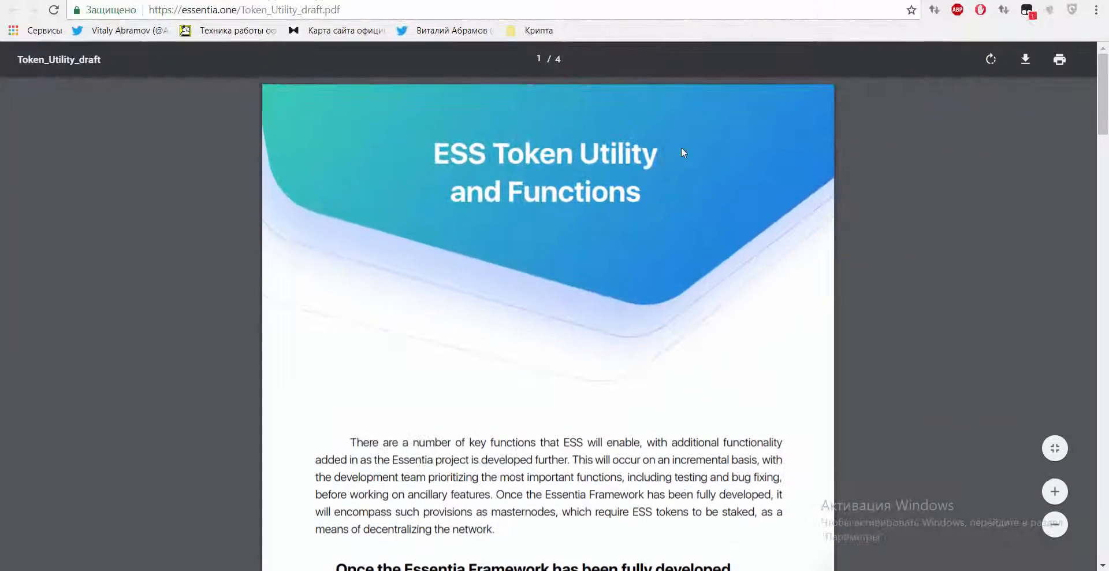
pyautogui.scroll(-3)
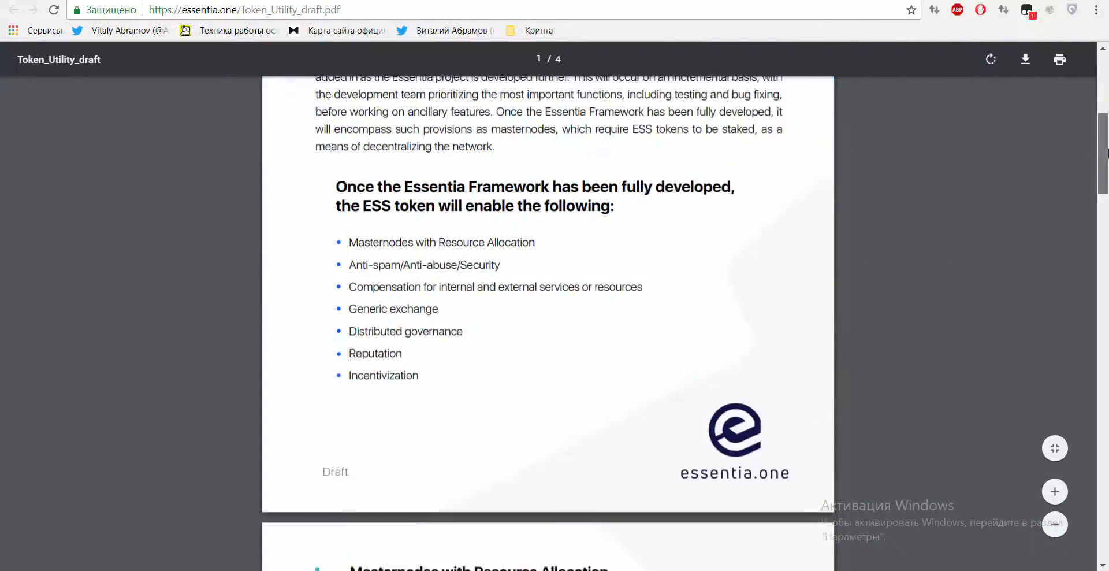
pyautogui.scroll(-3)
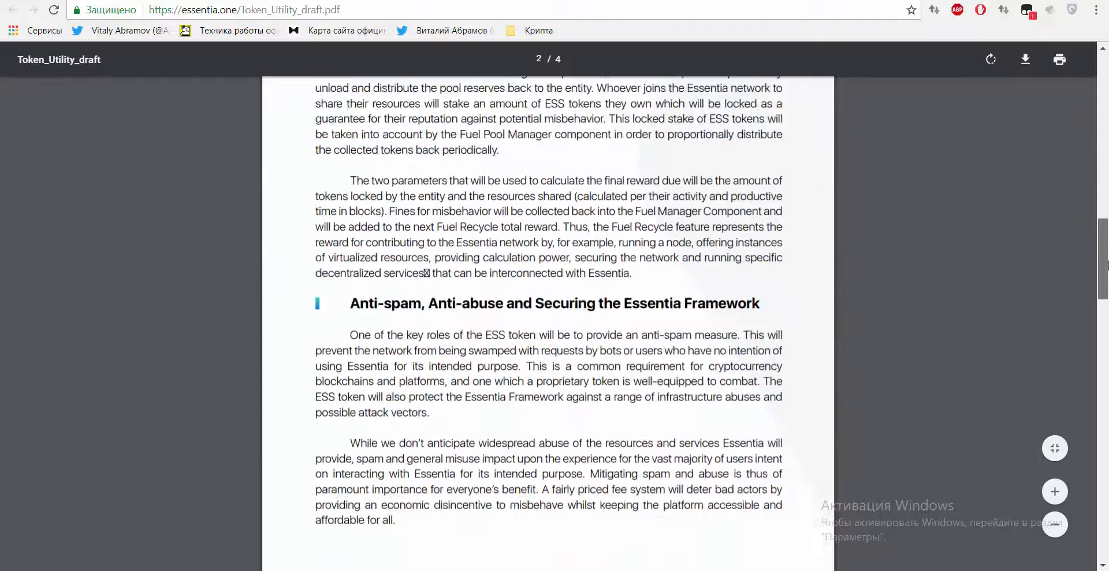
pyautogui.scroll(-3)
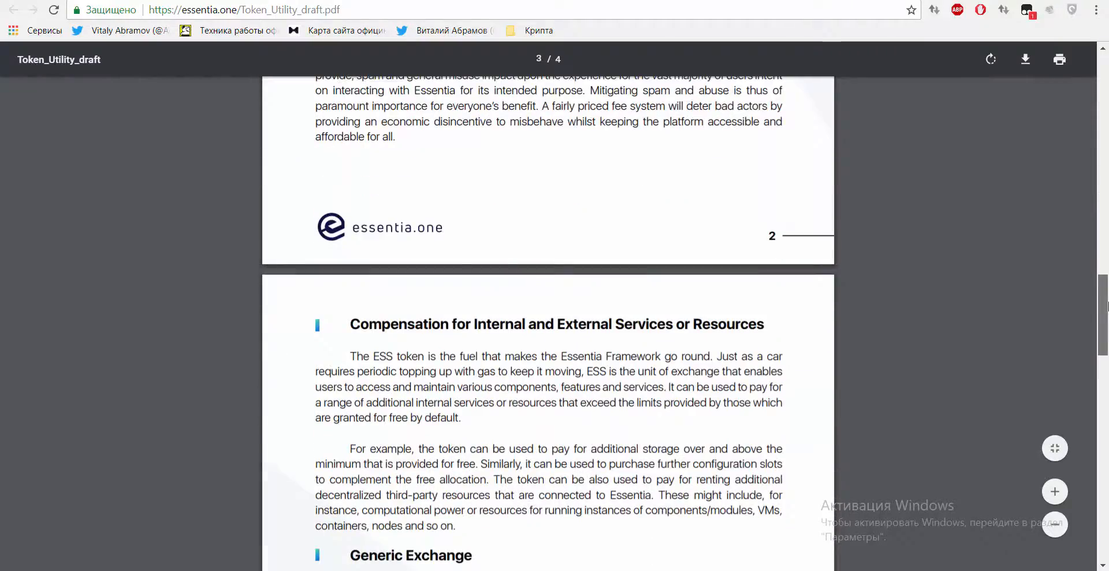
pyautogui.scroll(-3)
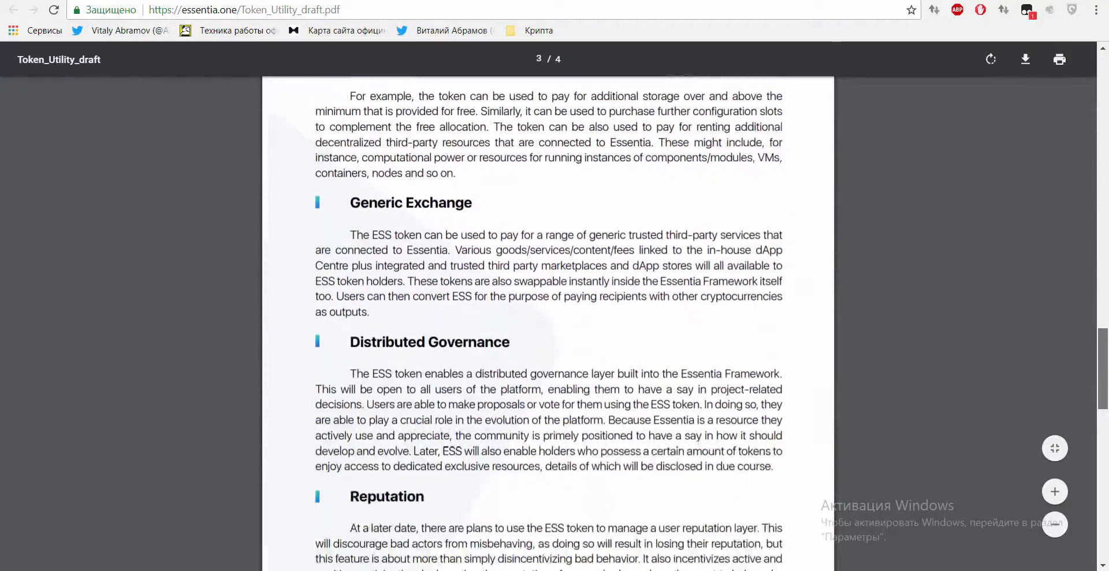
pyautogui.scroll(-3)
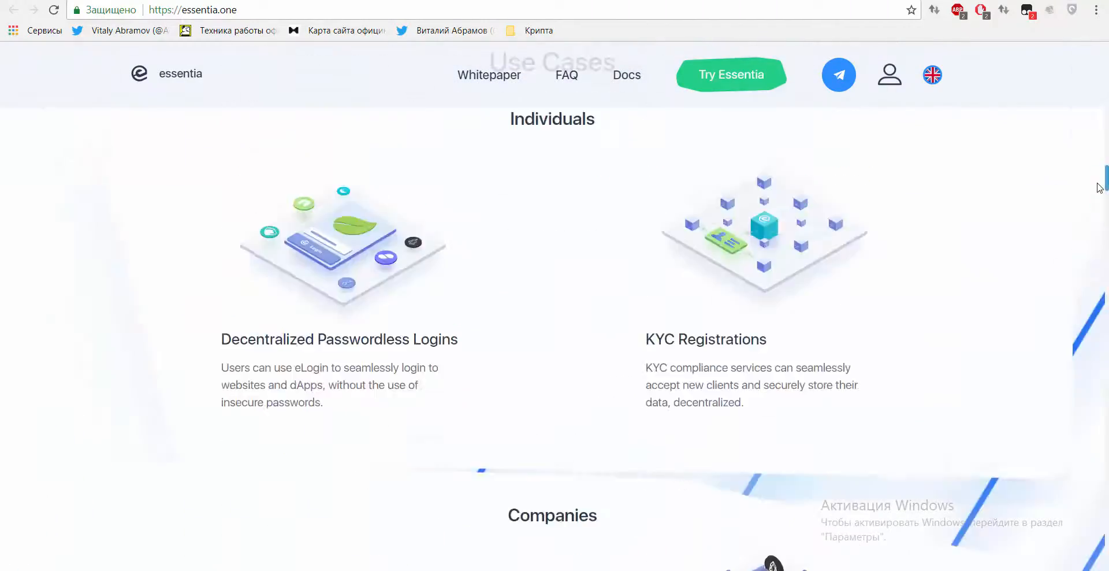
# Scroll to the Token Distribution chart showing 35% token sale, 1.7B total supply and 595M sold
pyautogui.scroll(-3)
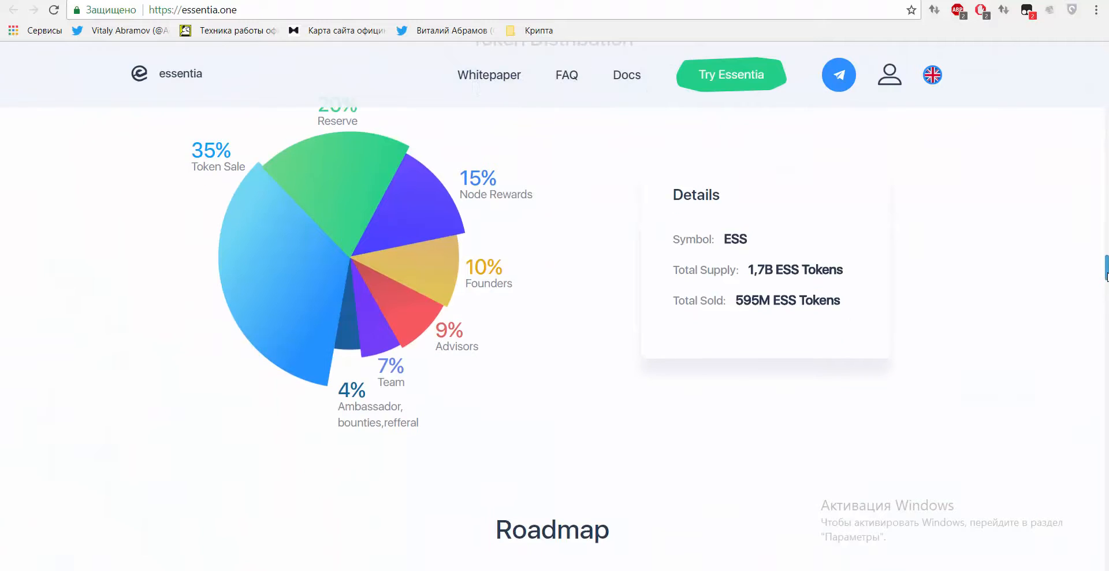
pyautogui.scroll(3)
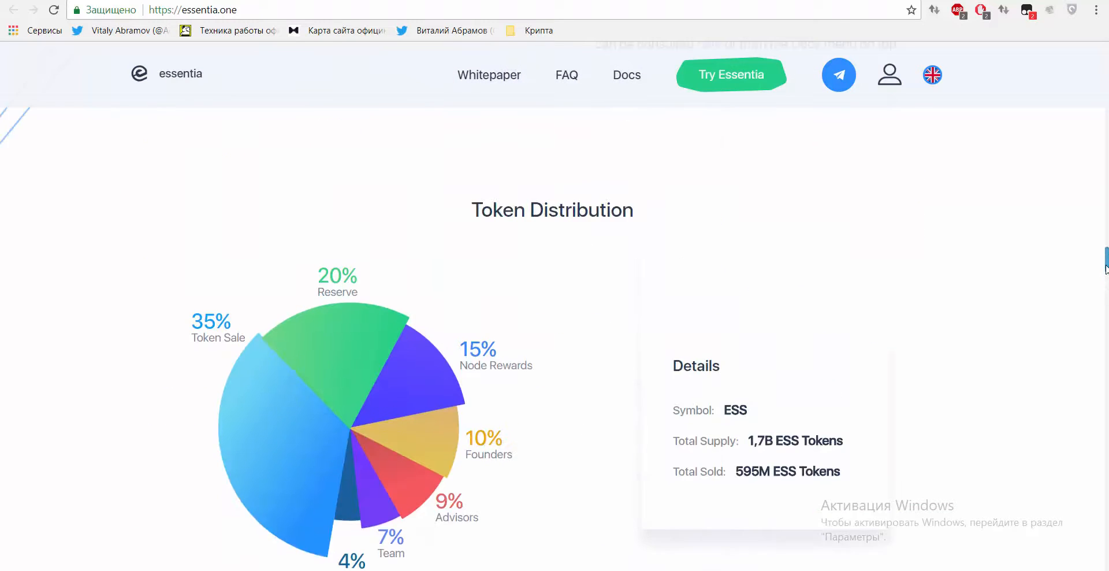
pyautogui.scroll(-3)
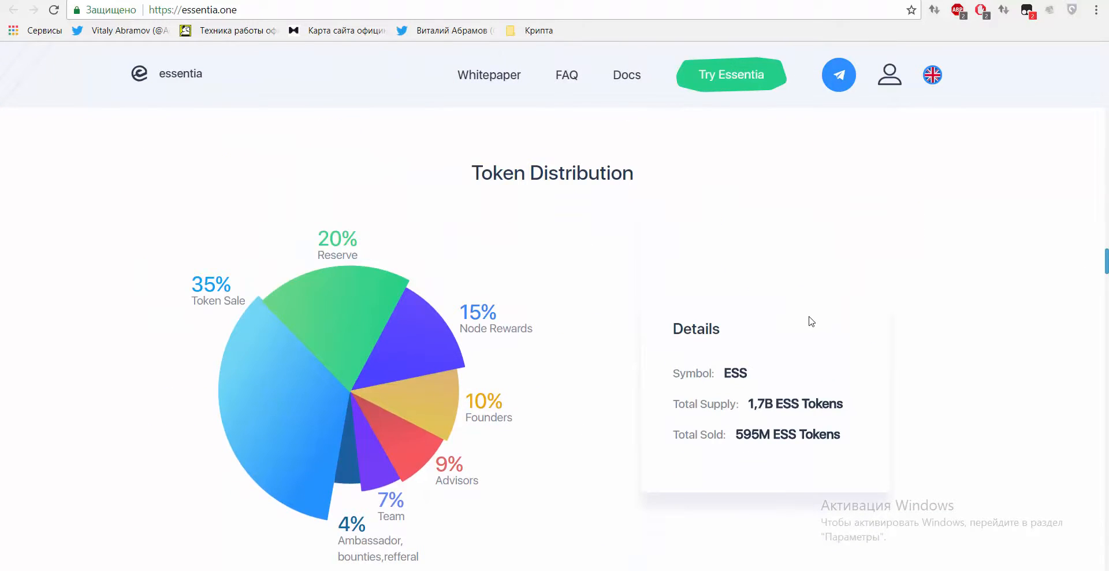
pyautogui.moveTo(794, 367)
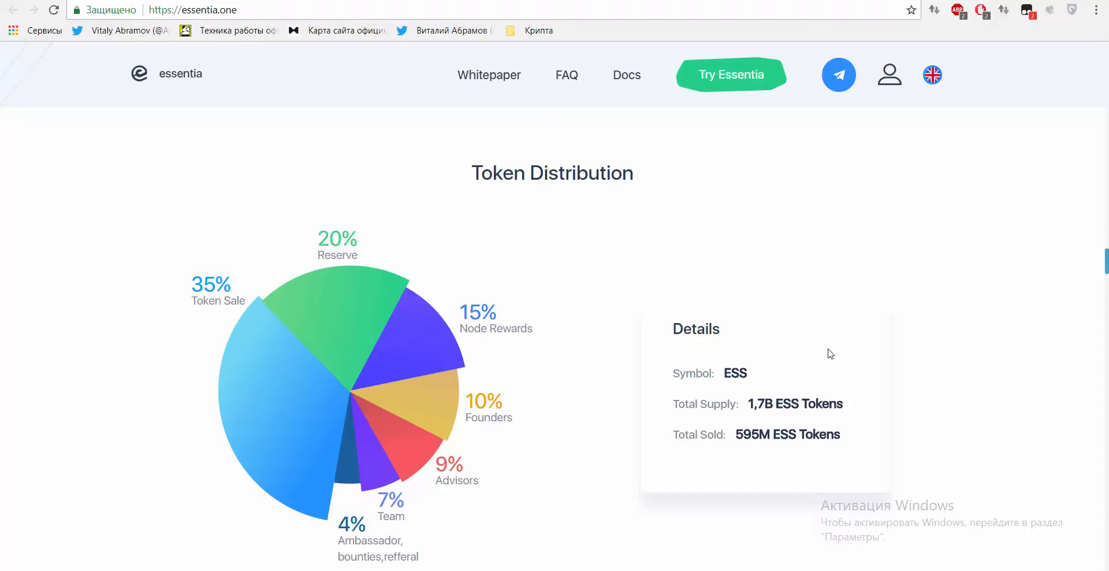
pyautogui.moveTo(851, 354)
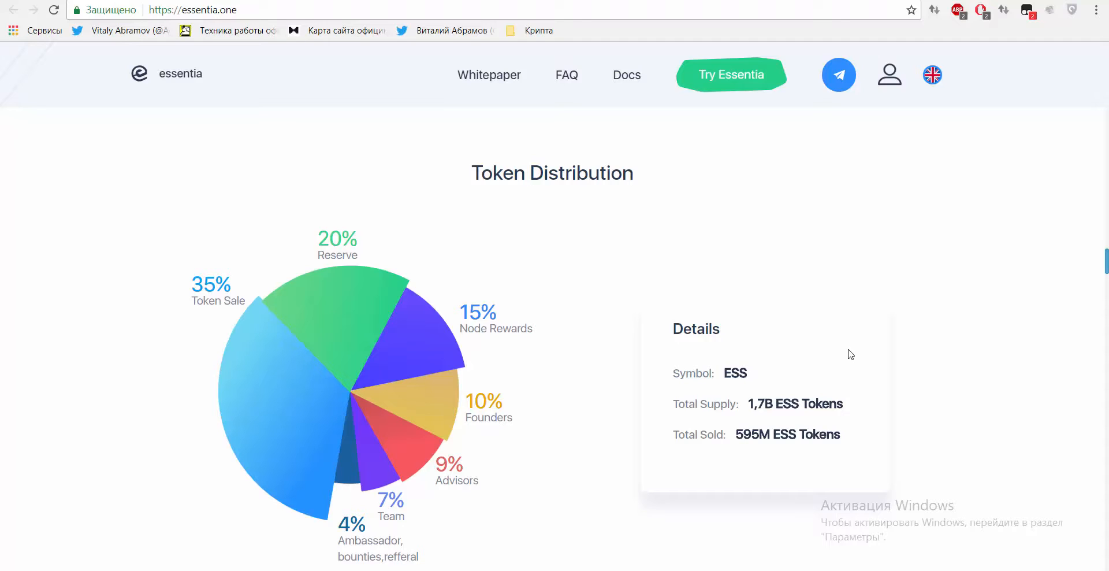
pyautogui.moveTo(755, 358)
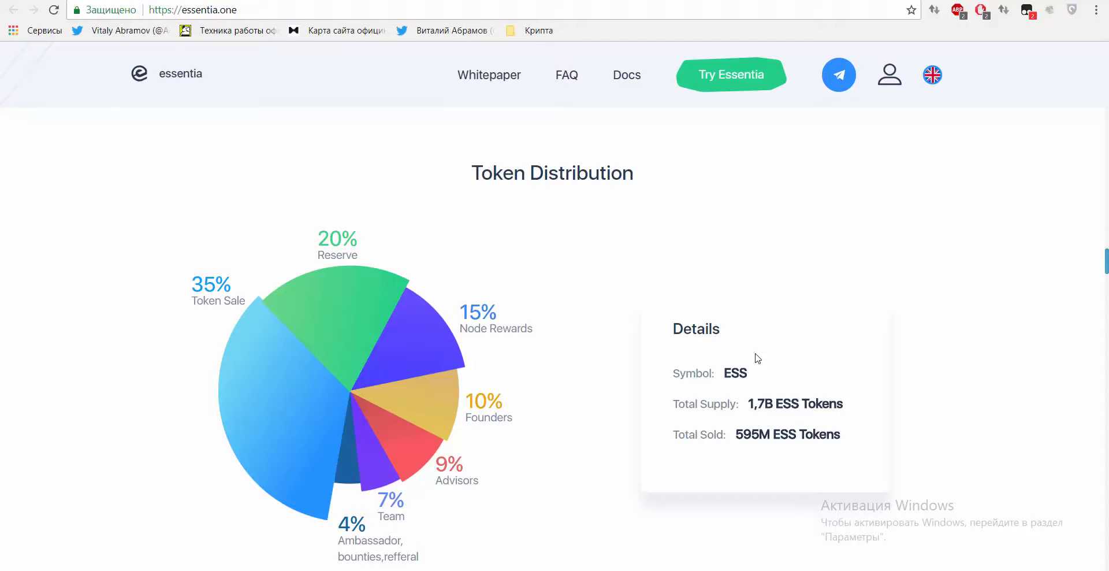
pyautogui.moveTo(764, 373)
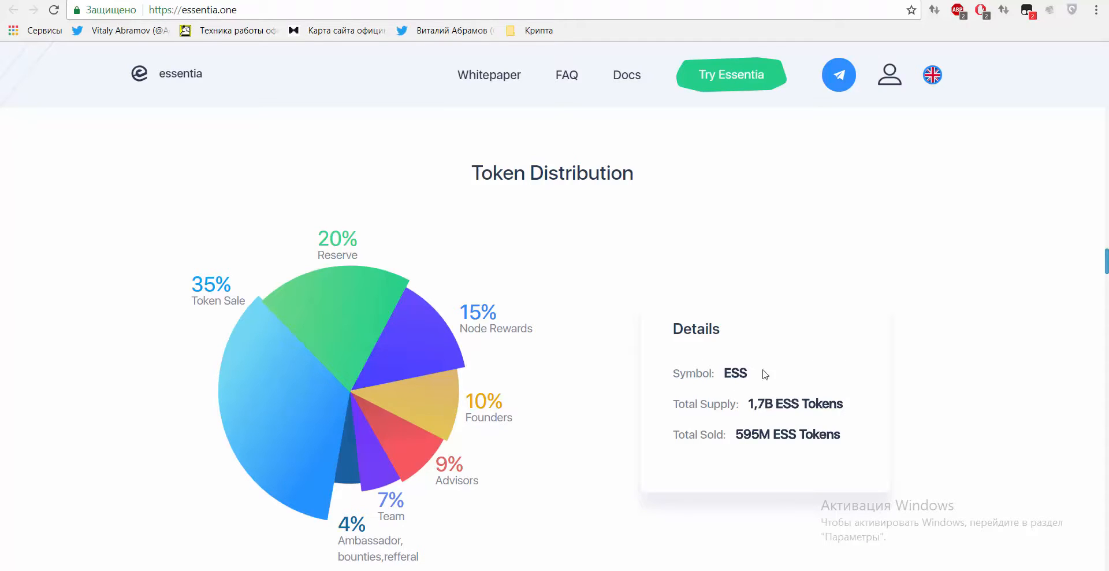
pyautogui.moveTo(894, 357)
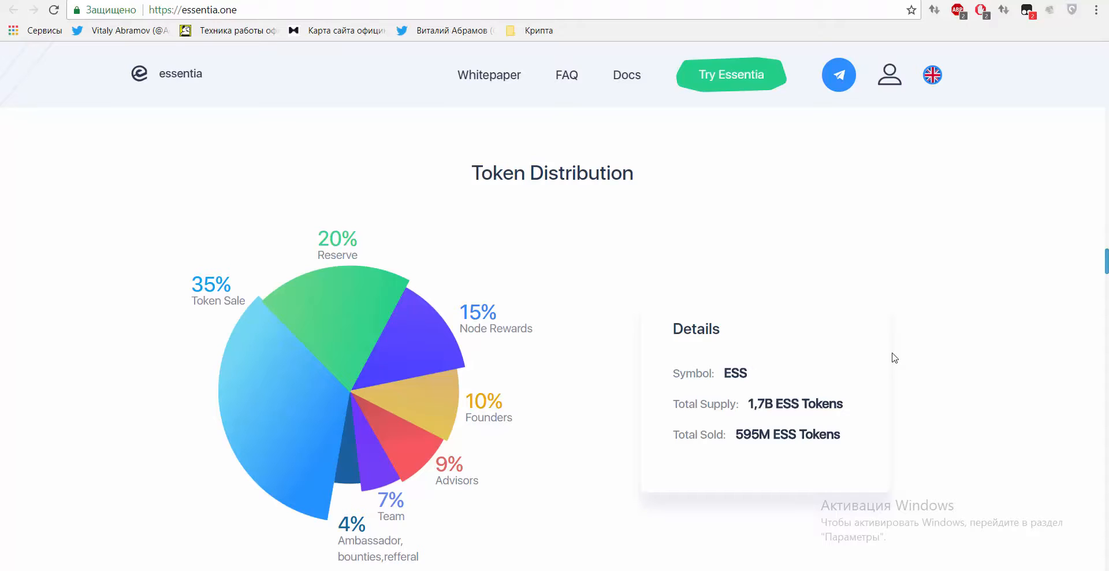
pyautogui.moveTo(938, 357)
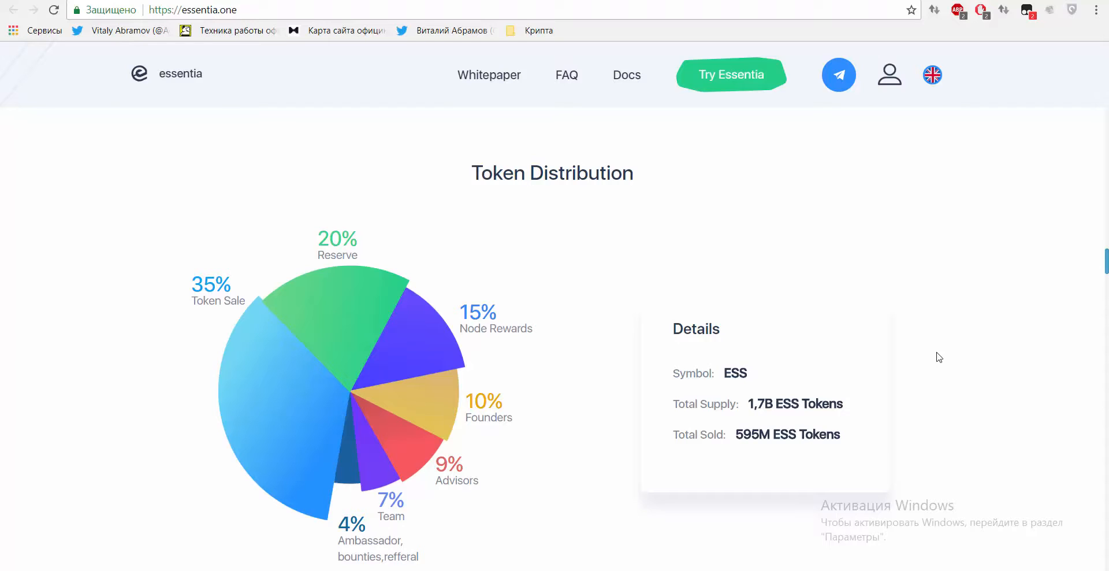
pyautogui.moveTo(759, 426)
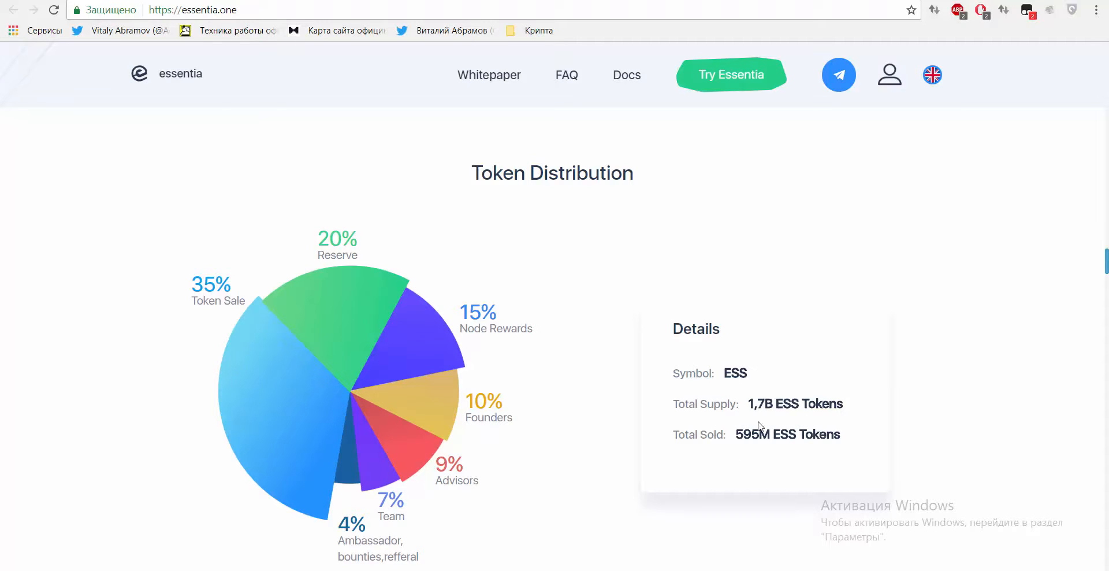
pyautogui.moveTo(811, 451)
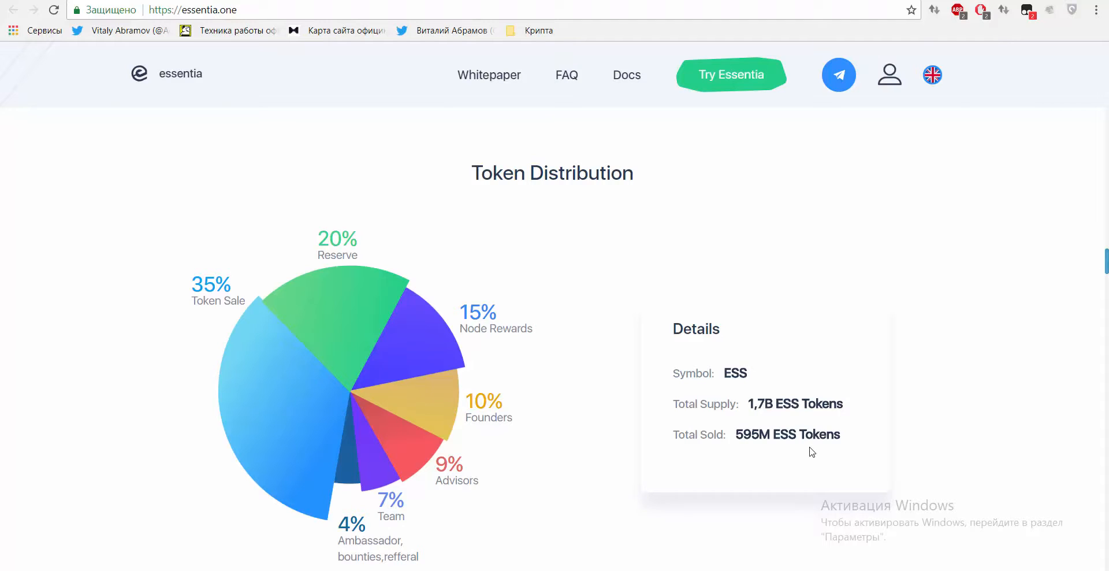
pyautogui.moveTo(1093, 293)
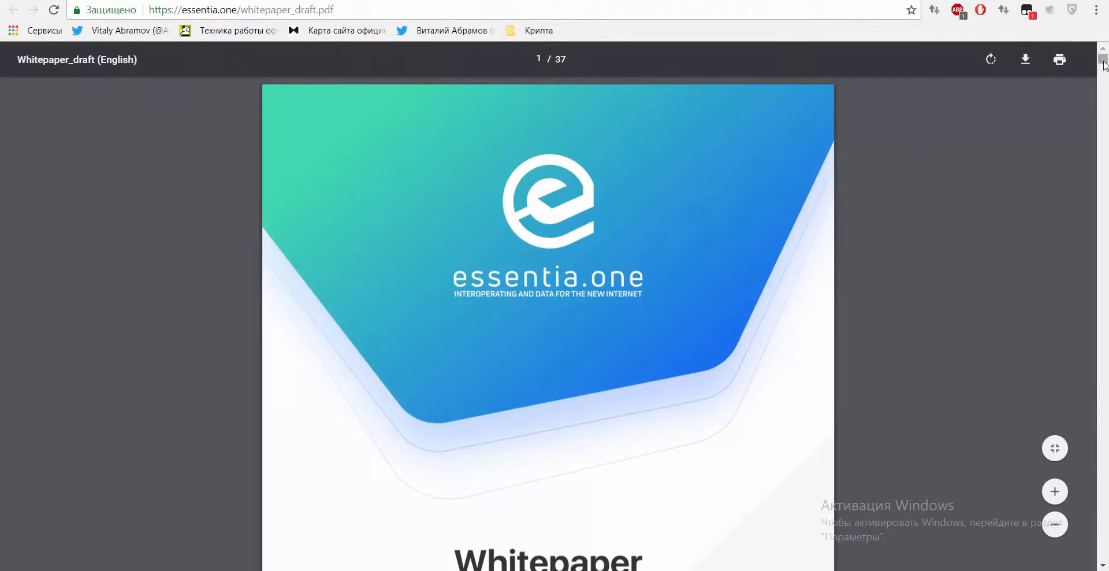
# Skim the whitepaper draft down to the ESS-SYNC and ESS-CLOCK module pages
pyautogui.scroll(-3)
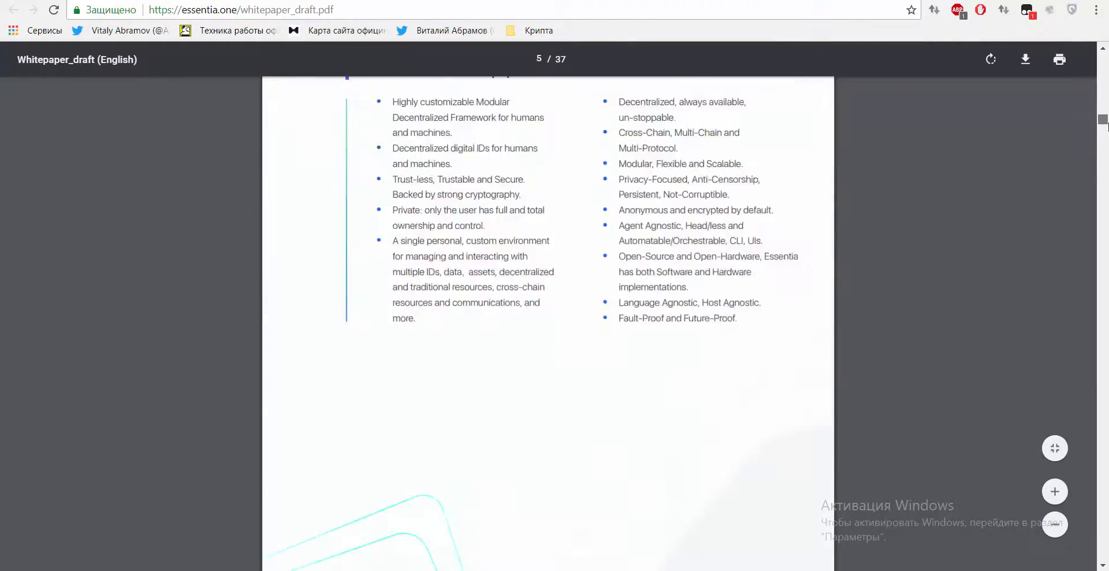
pyautogui.scroll(-3)
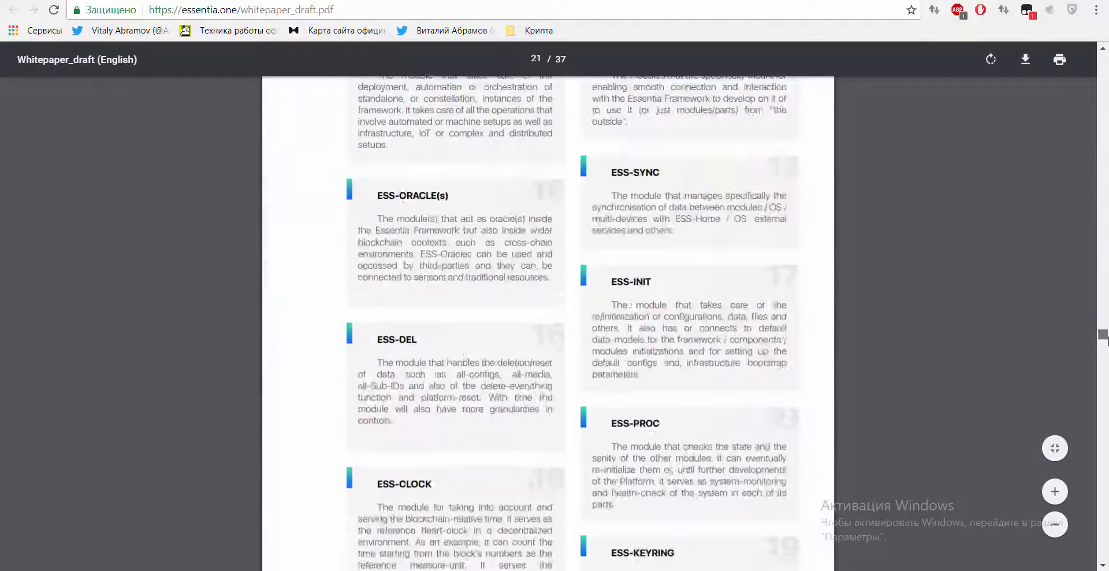
pyautogui.scroll(-3)
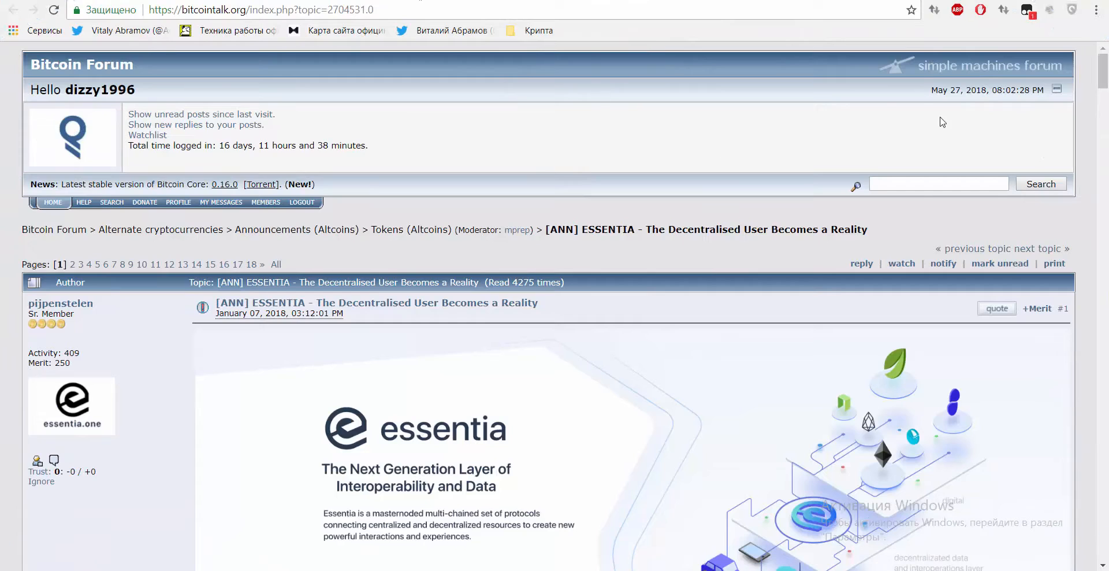
# Read down the [ANN] ESSENTIA thread and the Ambassador Program bounty thread
pyautogui.scroll(-3)
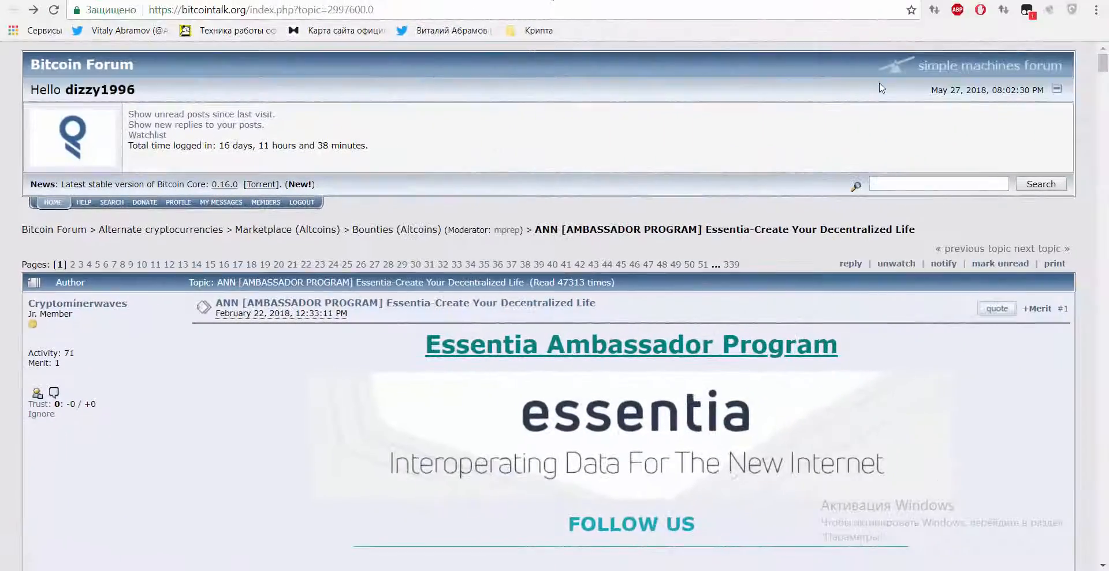
pyautogui.scroll(-3)
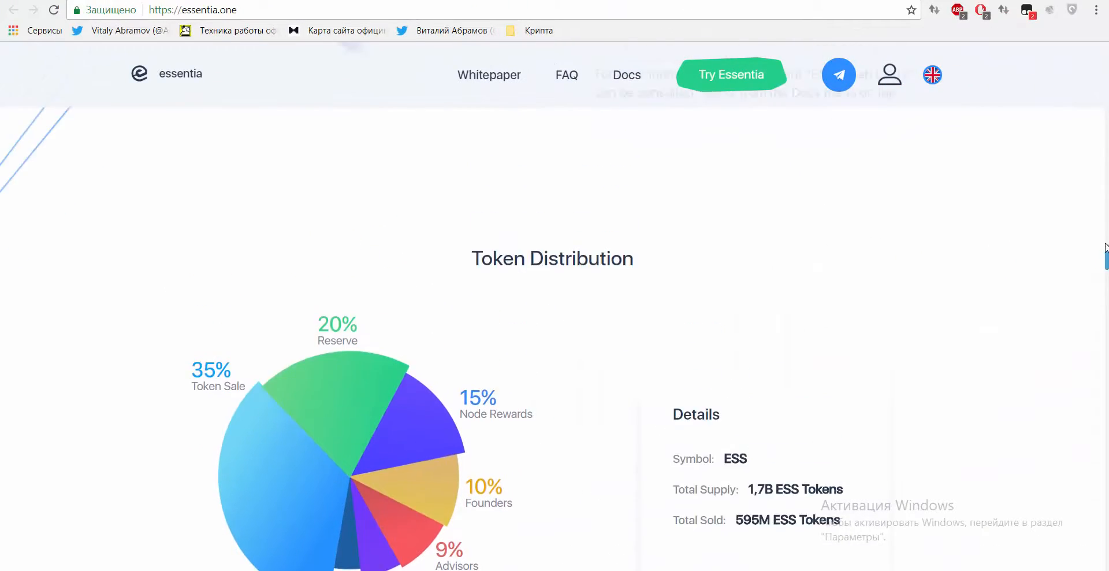
# Scroll the homepage up from Token Distribution to the hero headline
pyautogui.scroll(3)
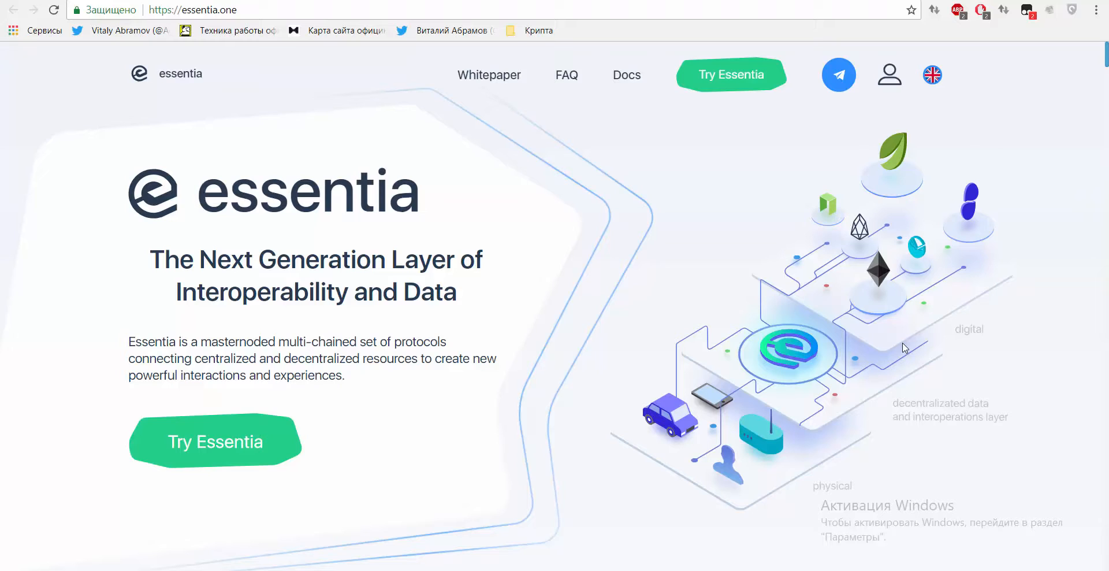
pyautogui.moveTo(868, 387)
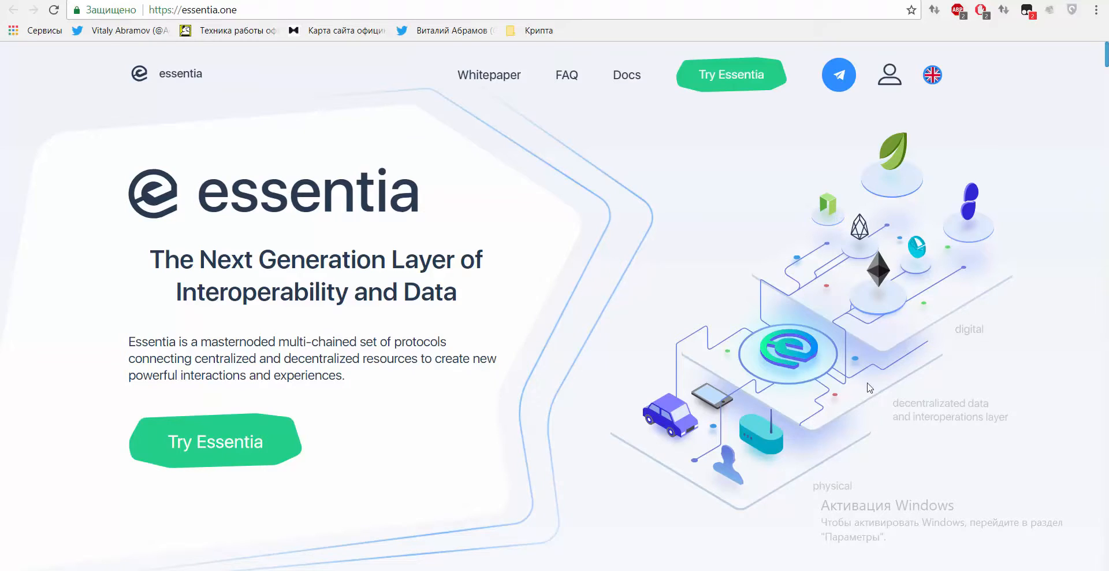